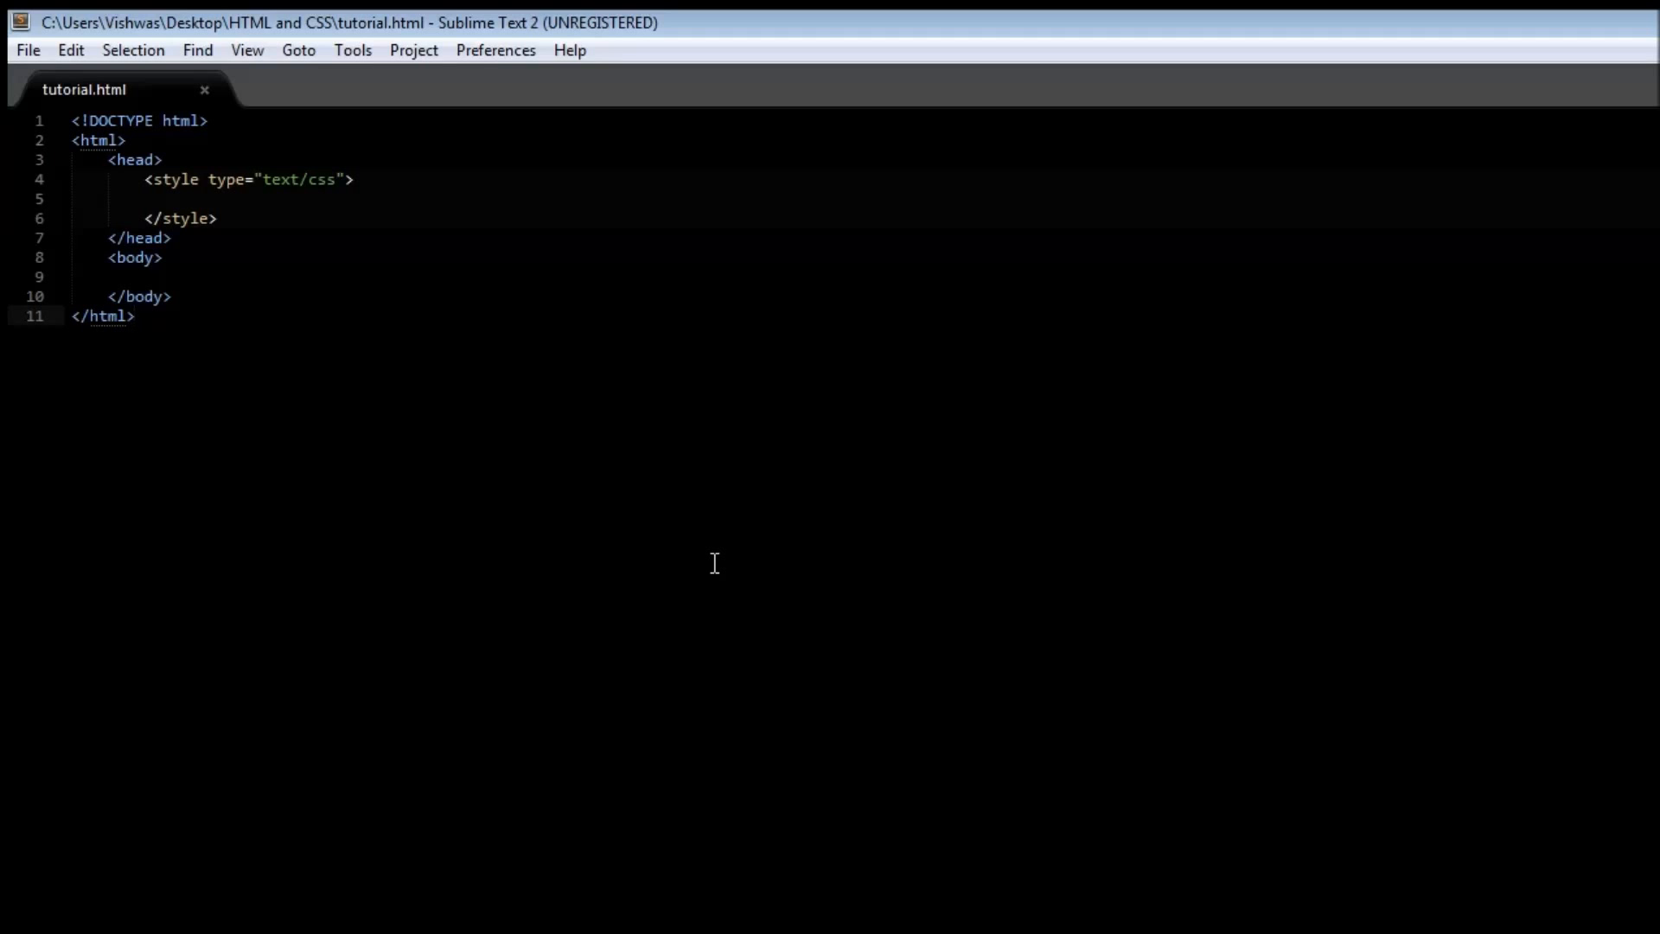
# Begin an empty 'a:' rule with braces inside the style block of tutorial.html.
pyautogui.click(209, 202)
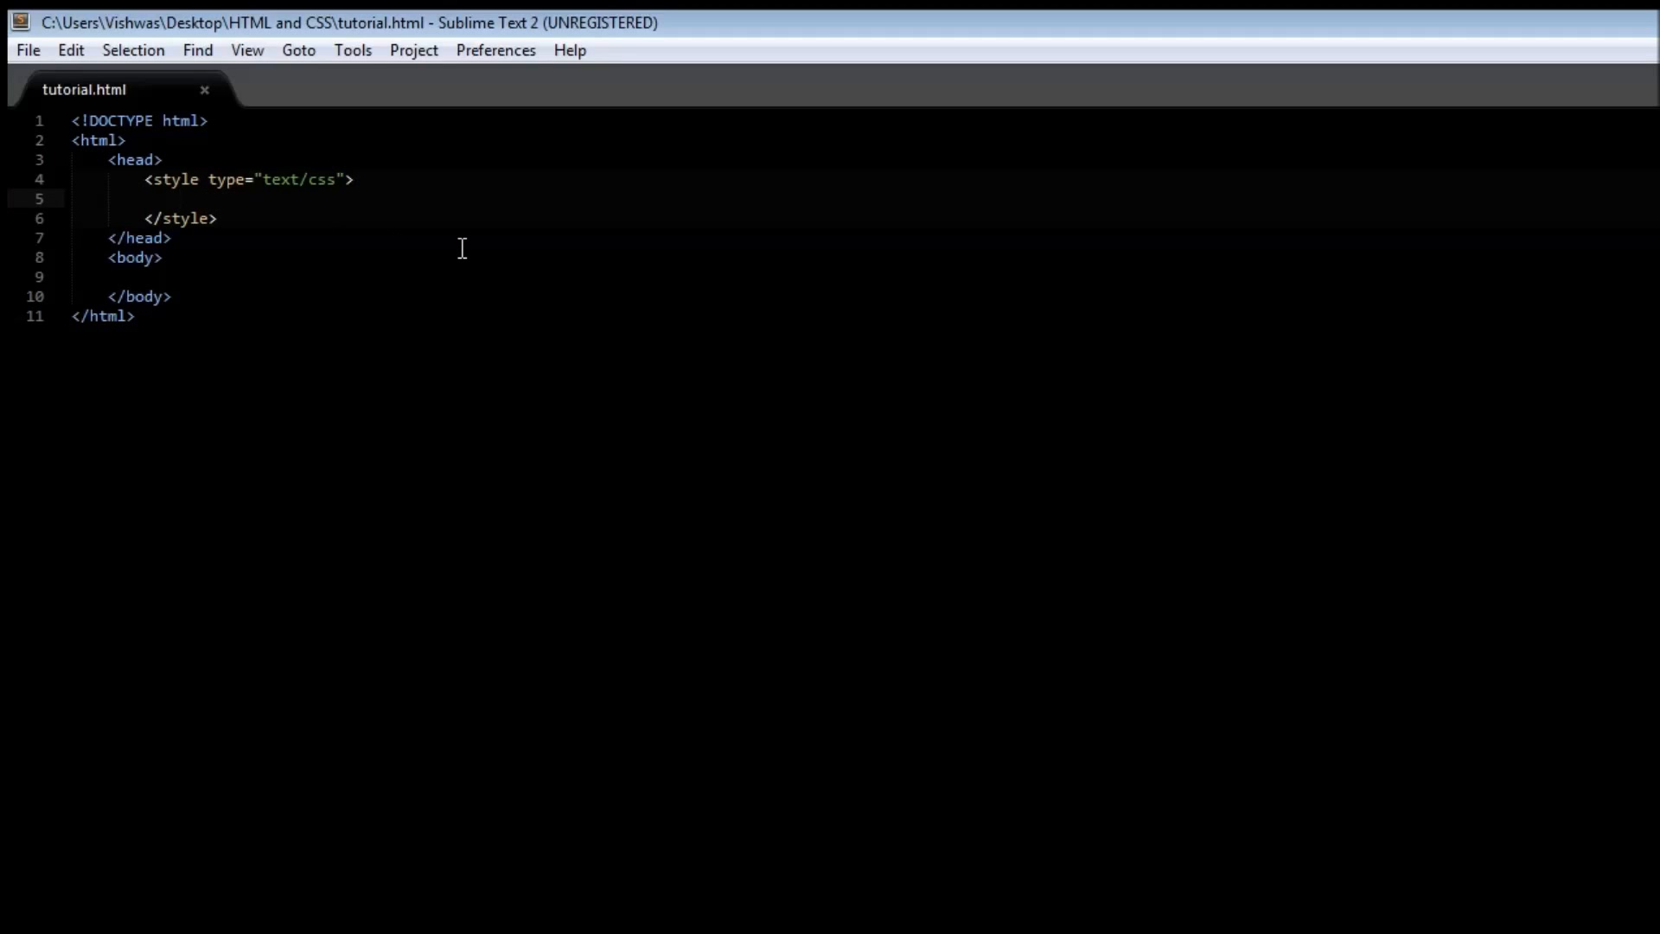
pyautogui.write('a{')
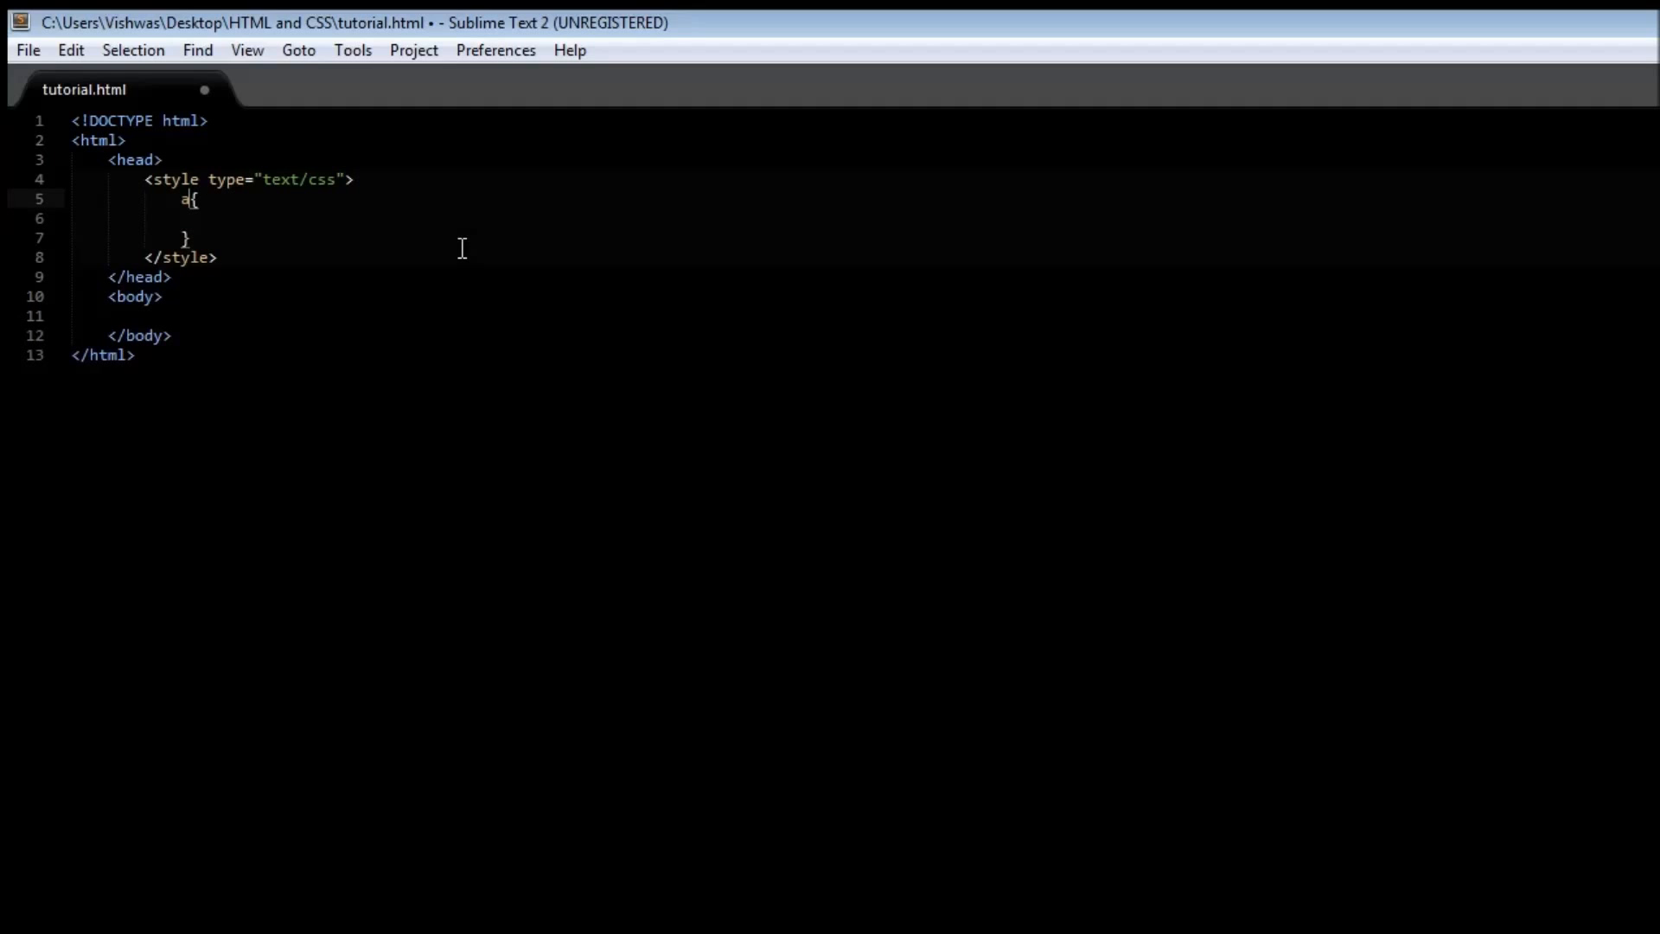
pyautogui.write(':')
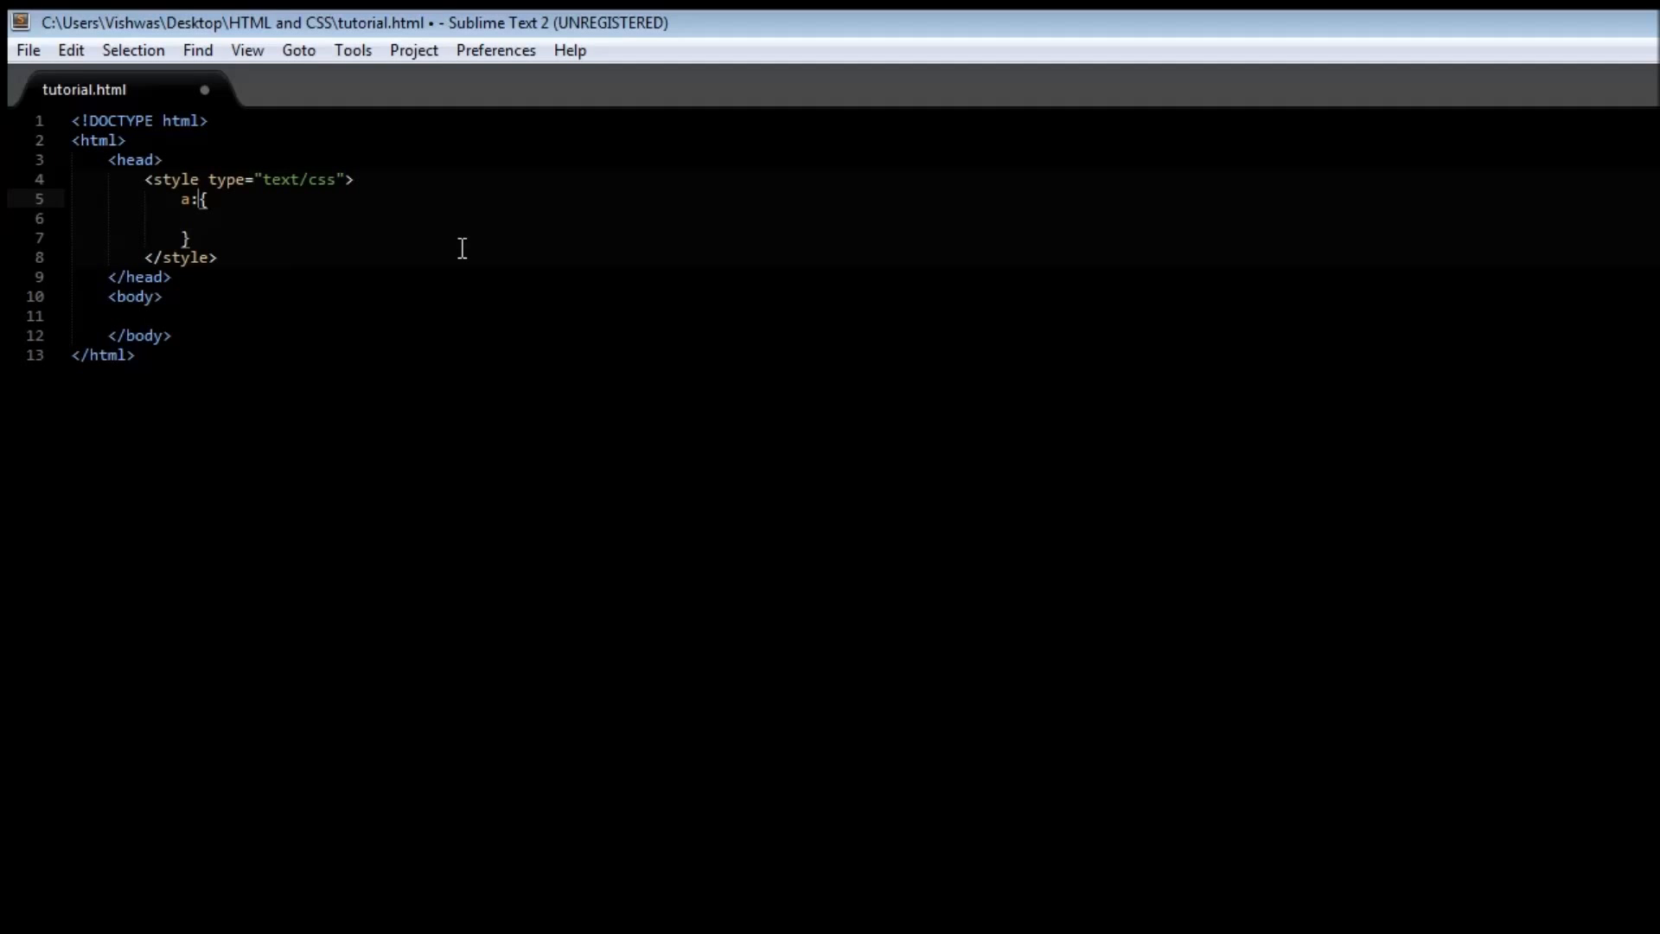
# Write a:link { color: red; } and start the next anchor selector below it.
pyautogui.write('link')
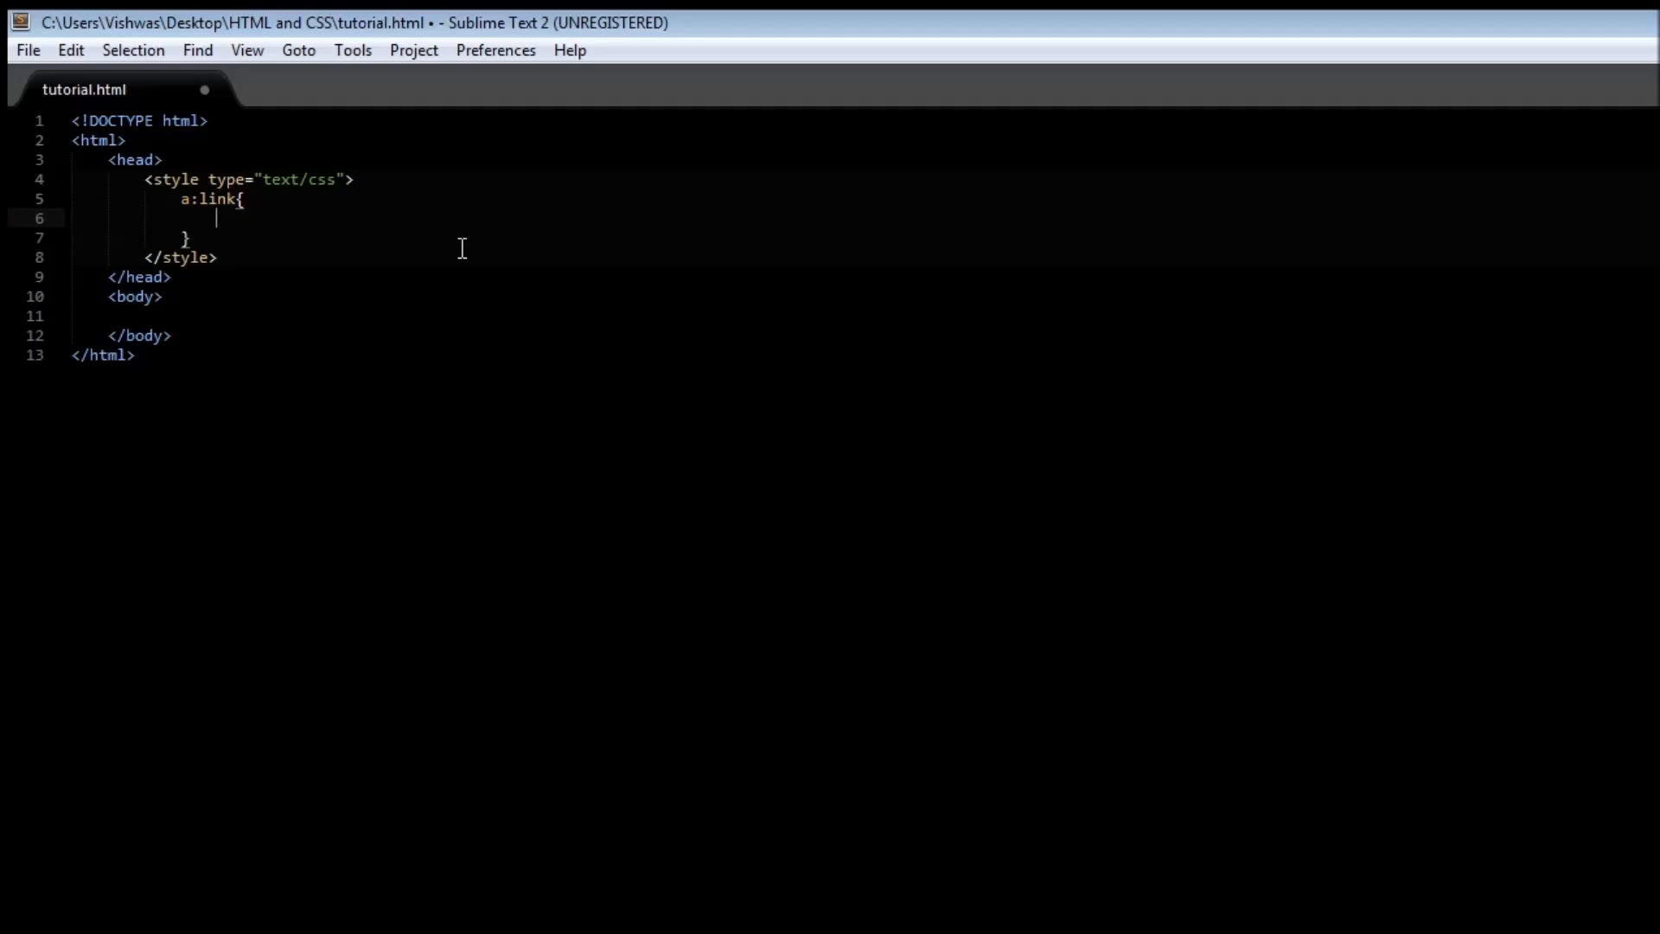
pyautogui.write('color:')
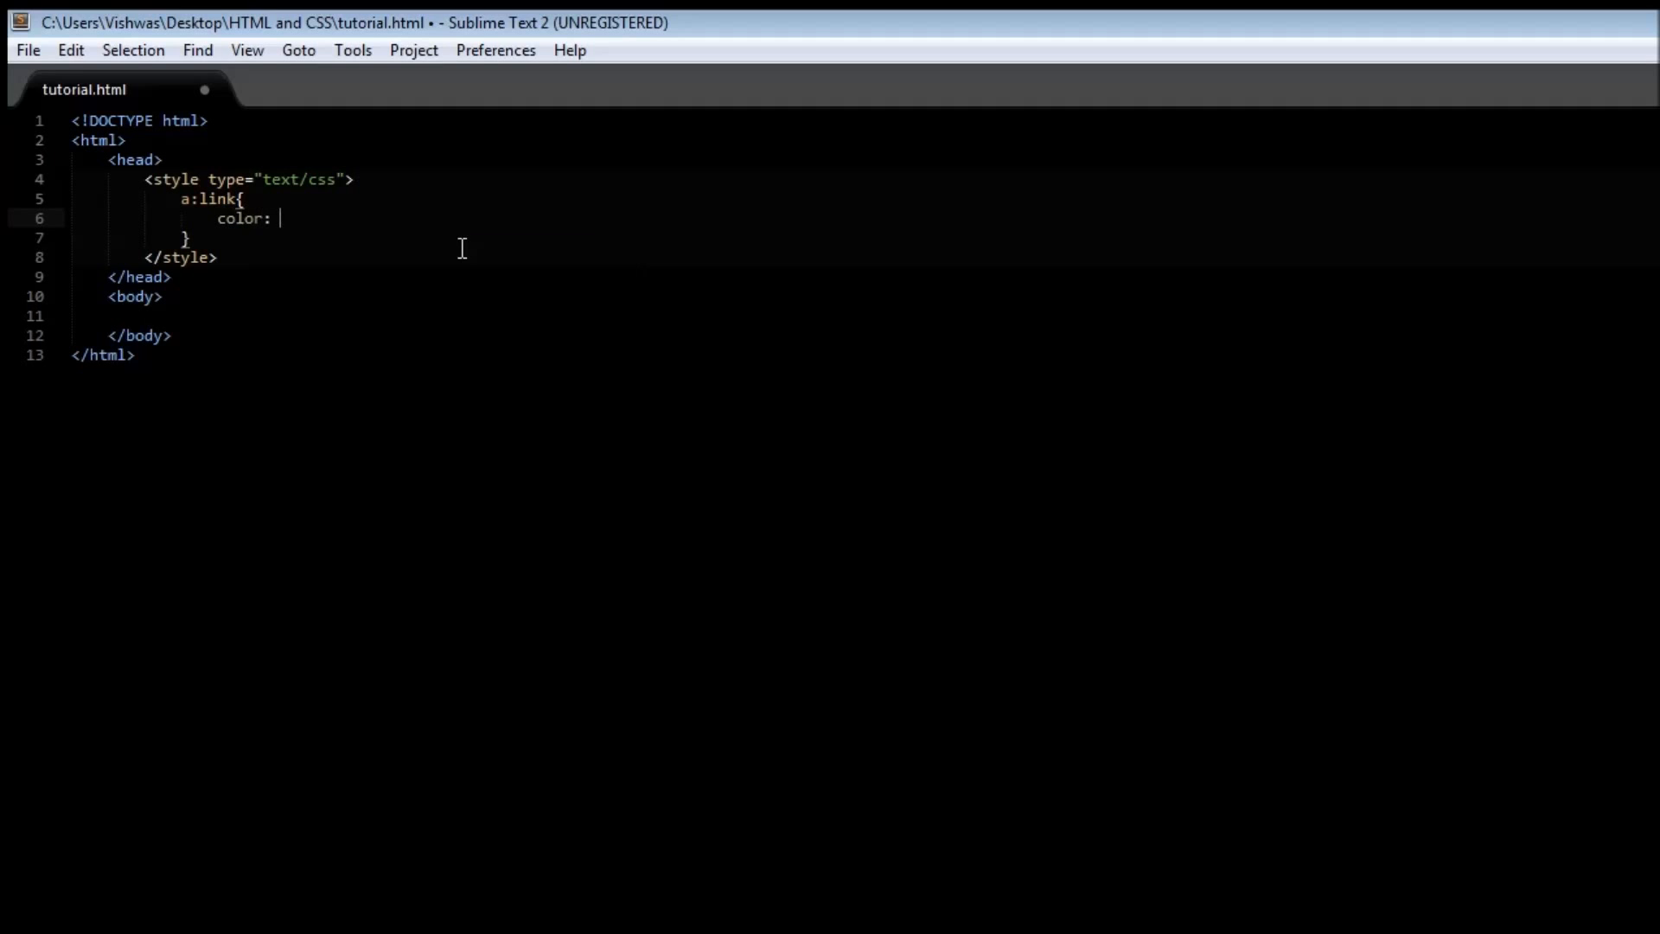
pyautogui.write('red')
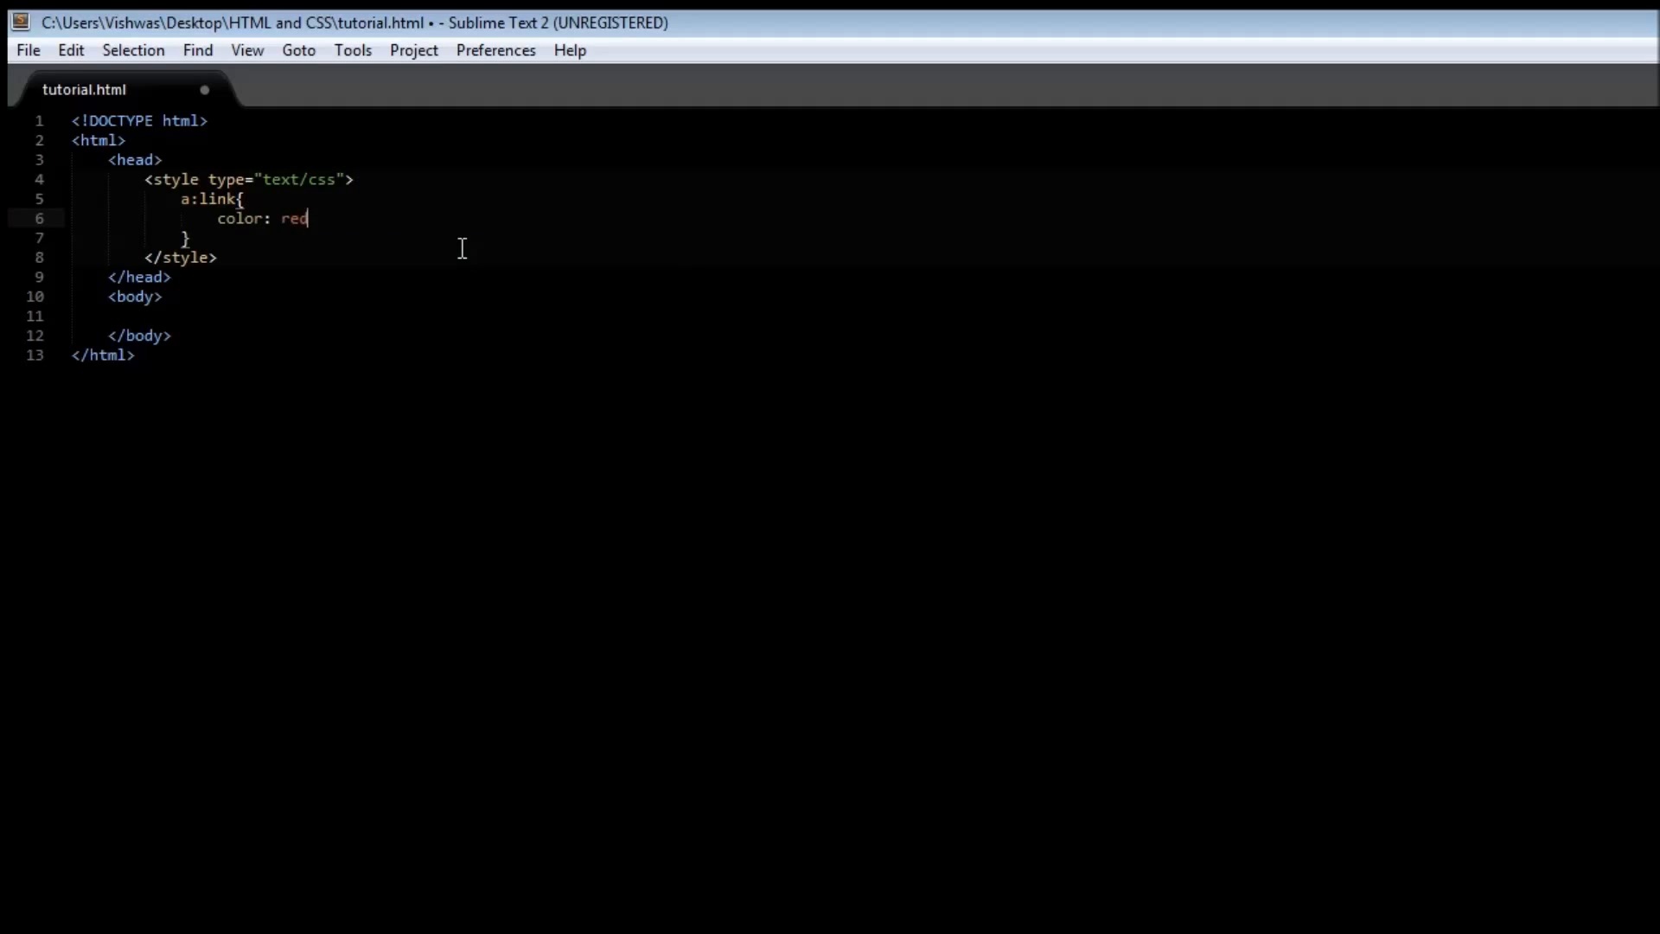
pyautogui.write(';')
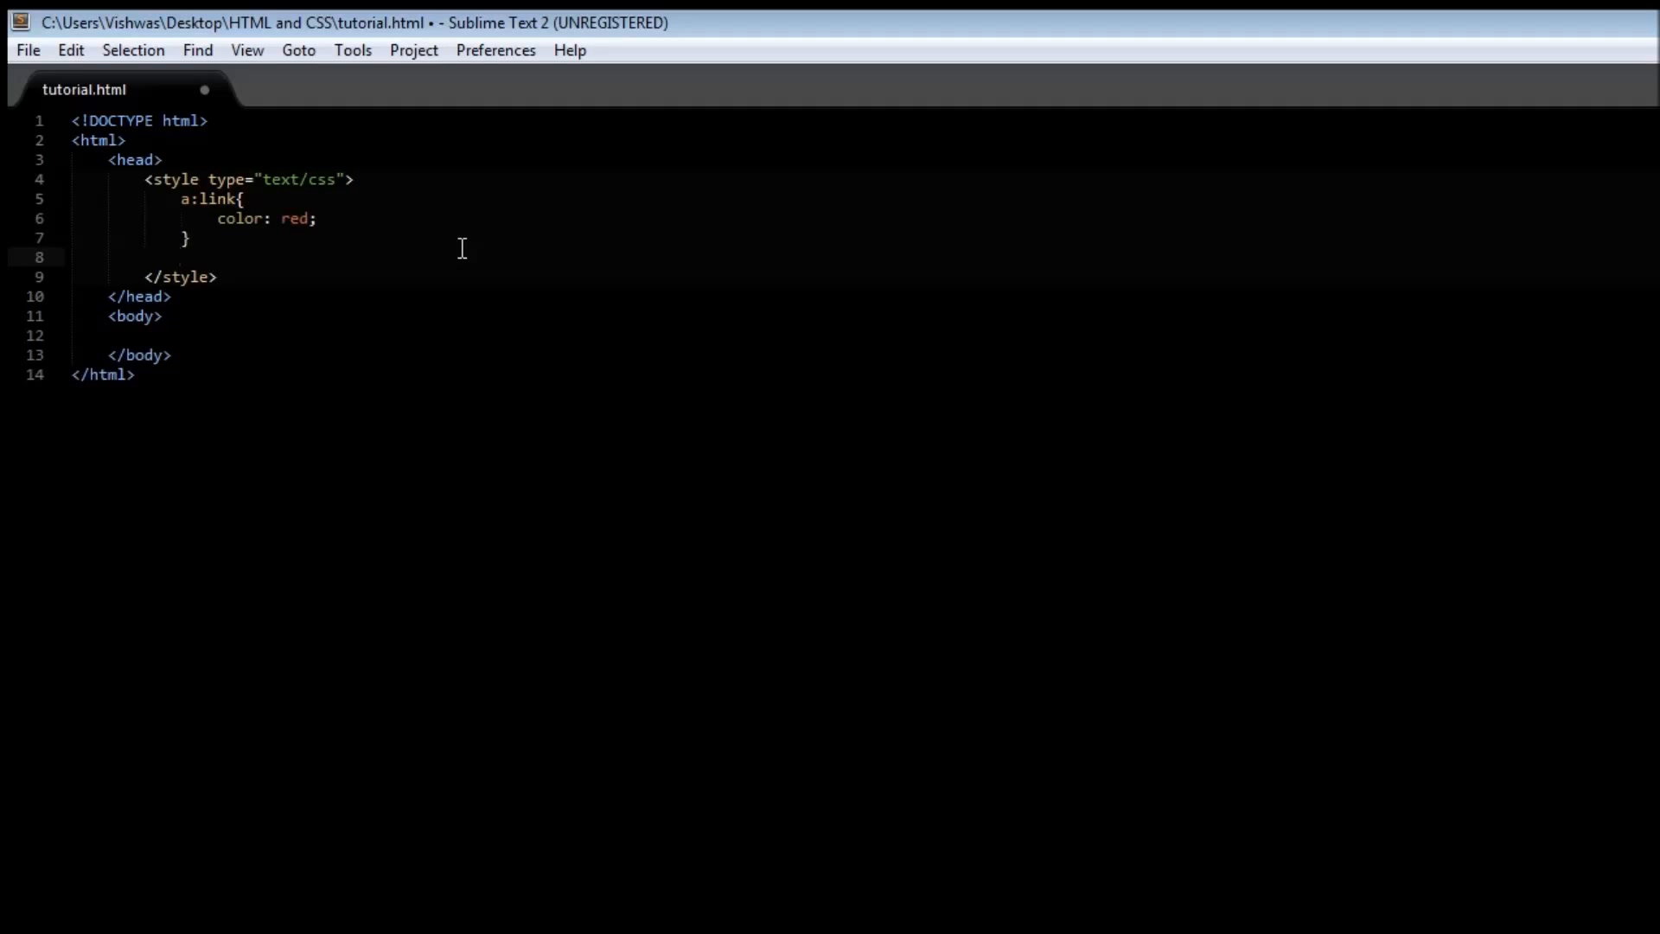
pyautogui.write('a')
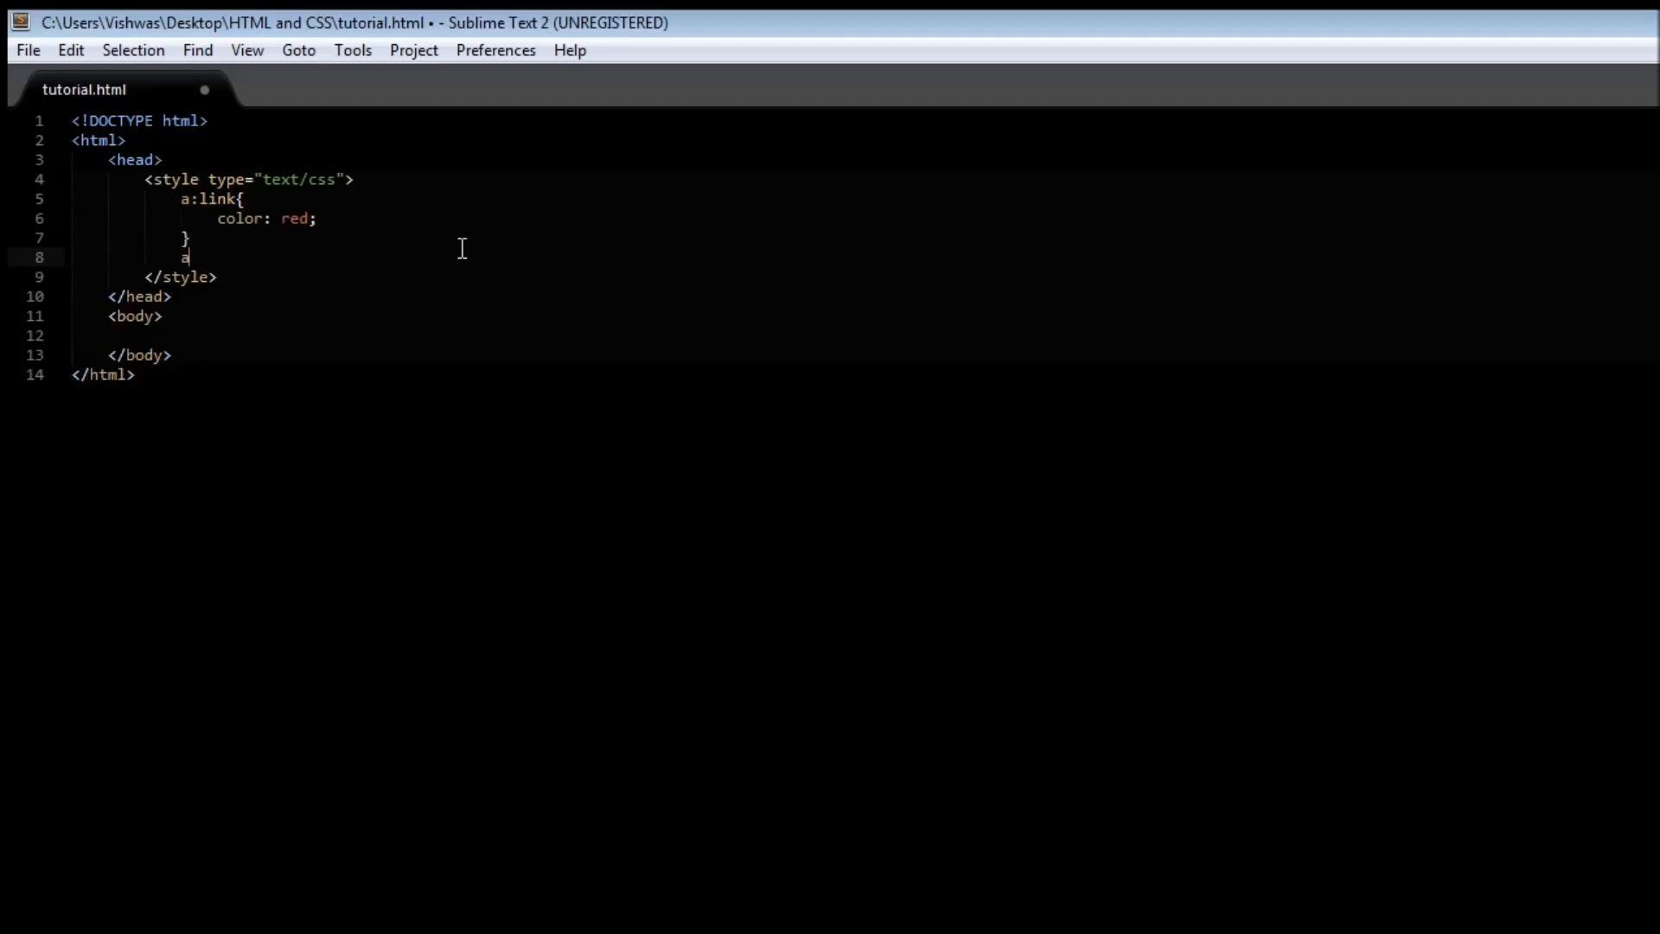
# Write a:hover { color: green; } and move to a new line after it.
pyautogui.write('{')
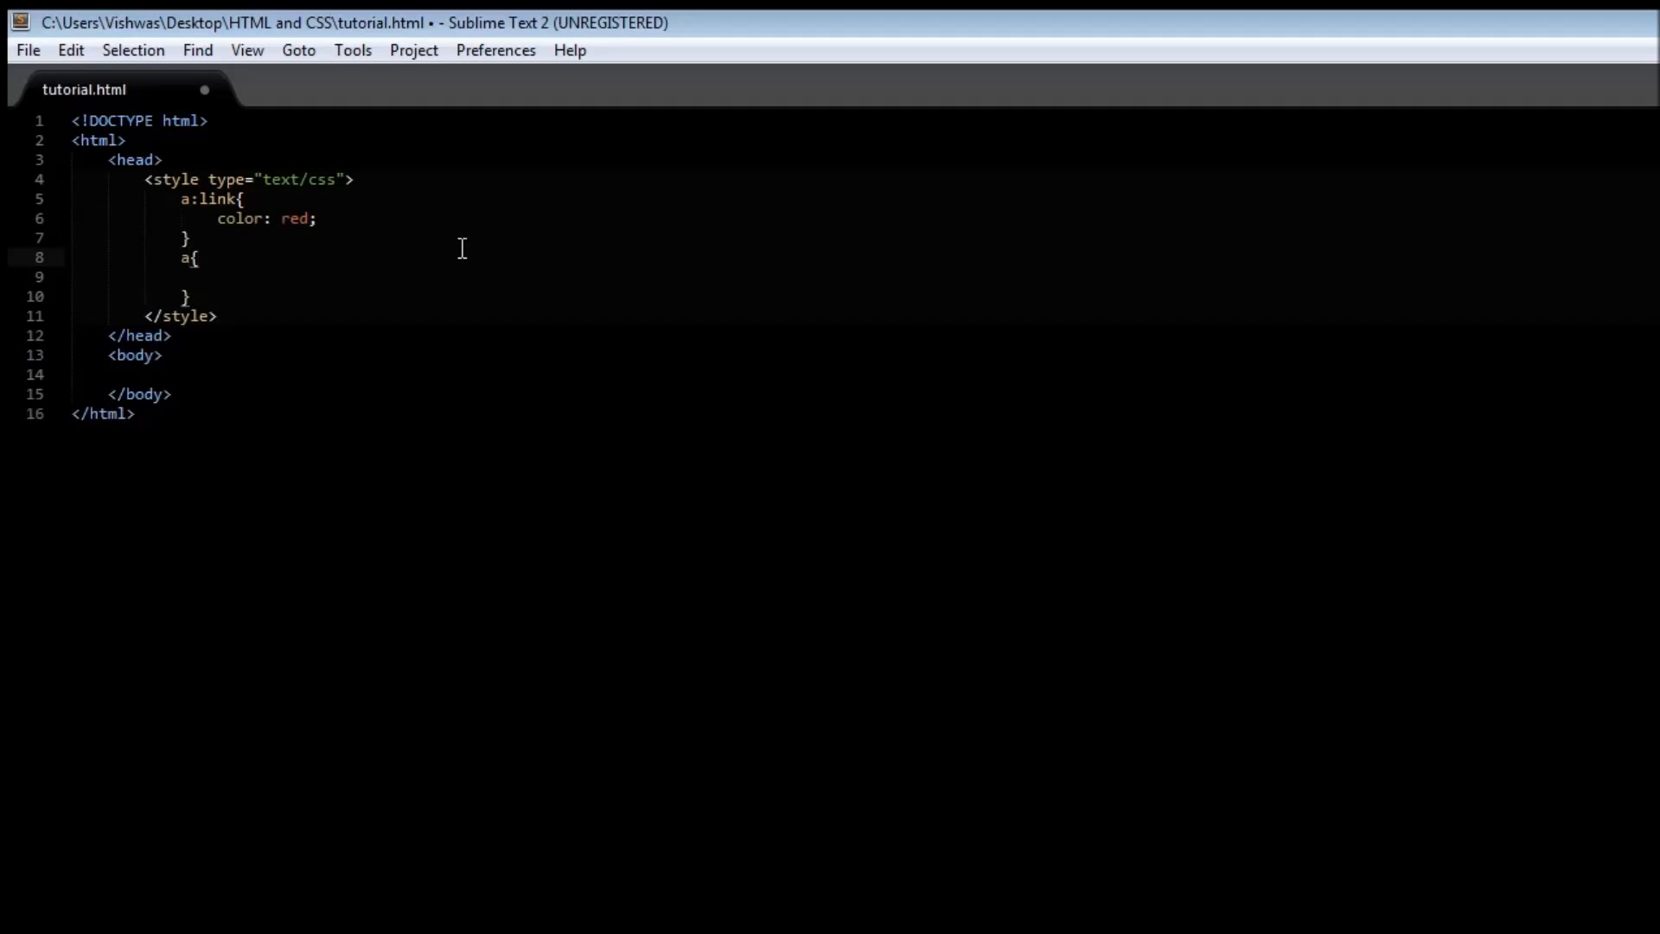
pyautogui.write(':hover')
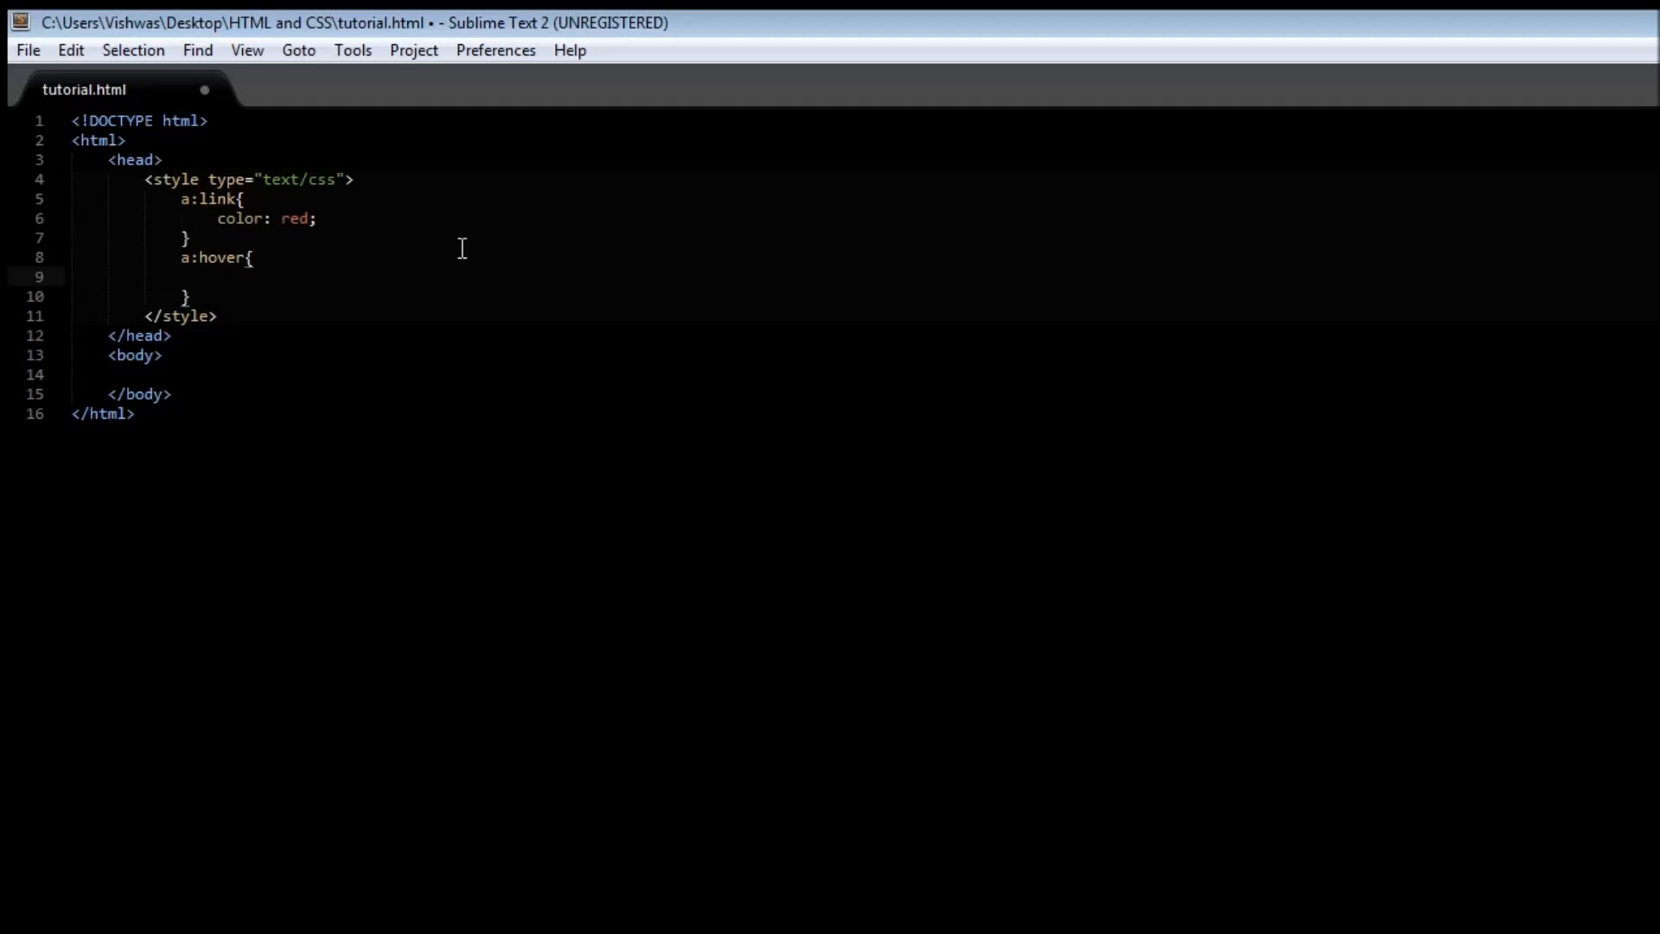
pyautogui.write('color:')
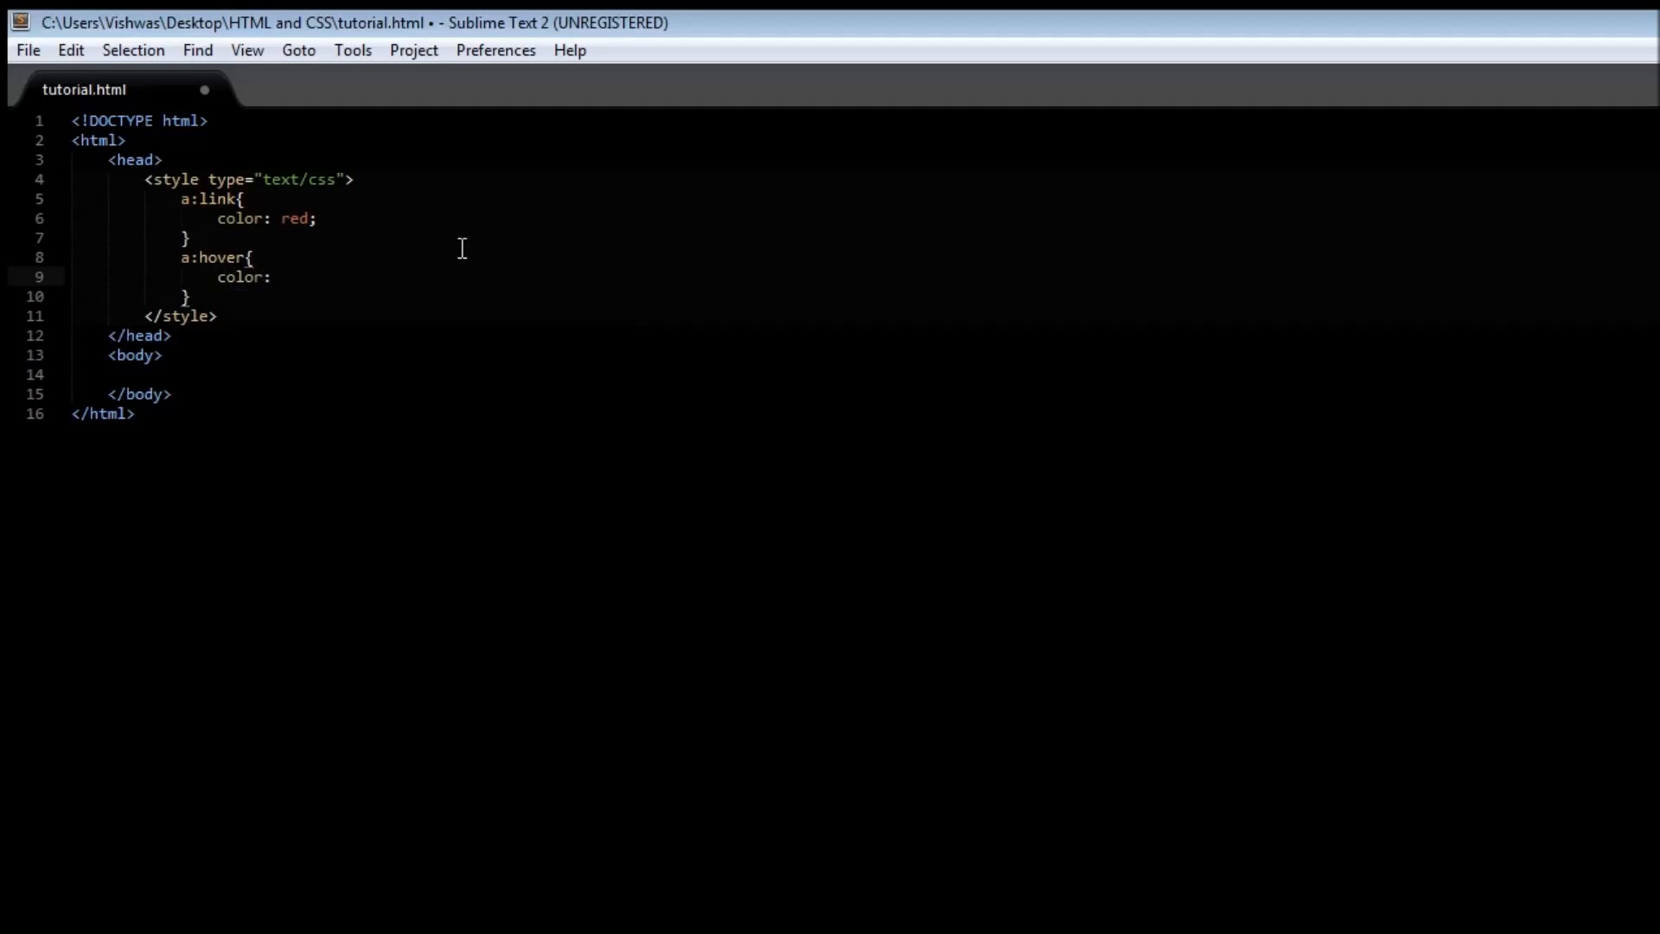
pyautogui.write('green')
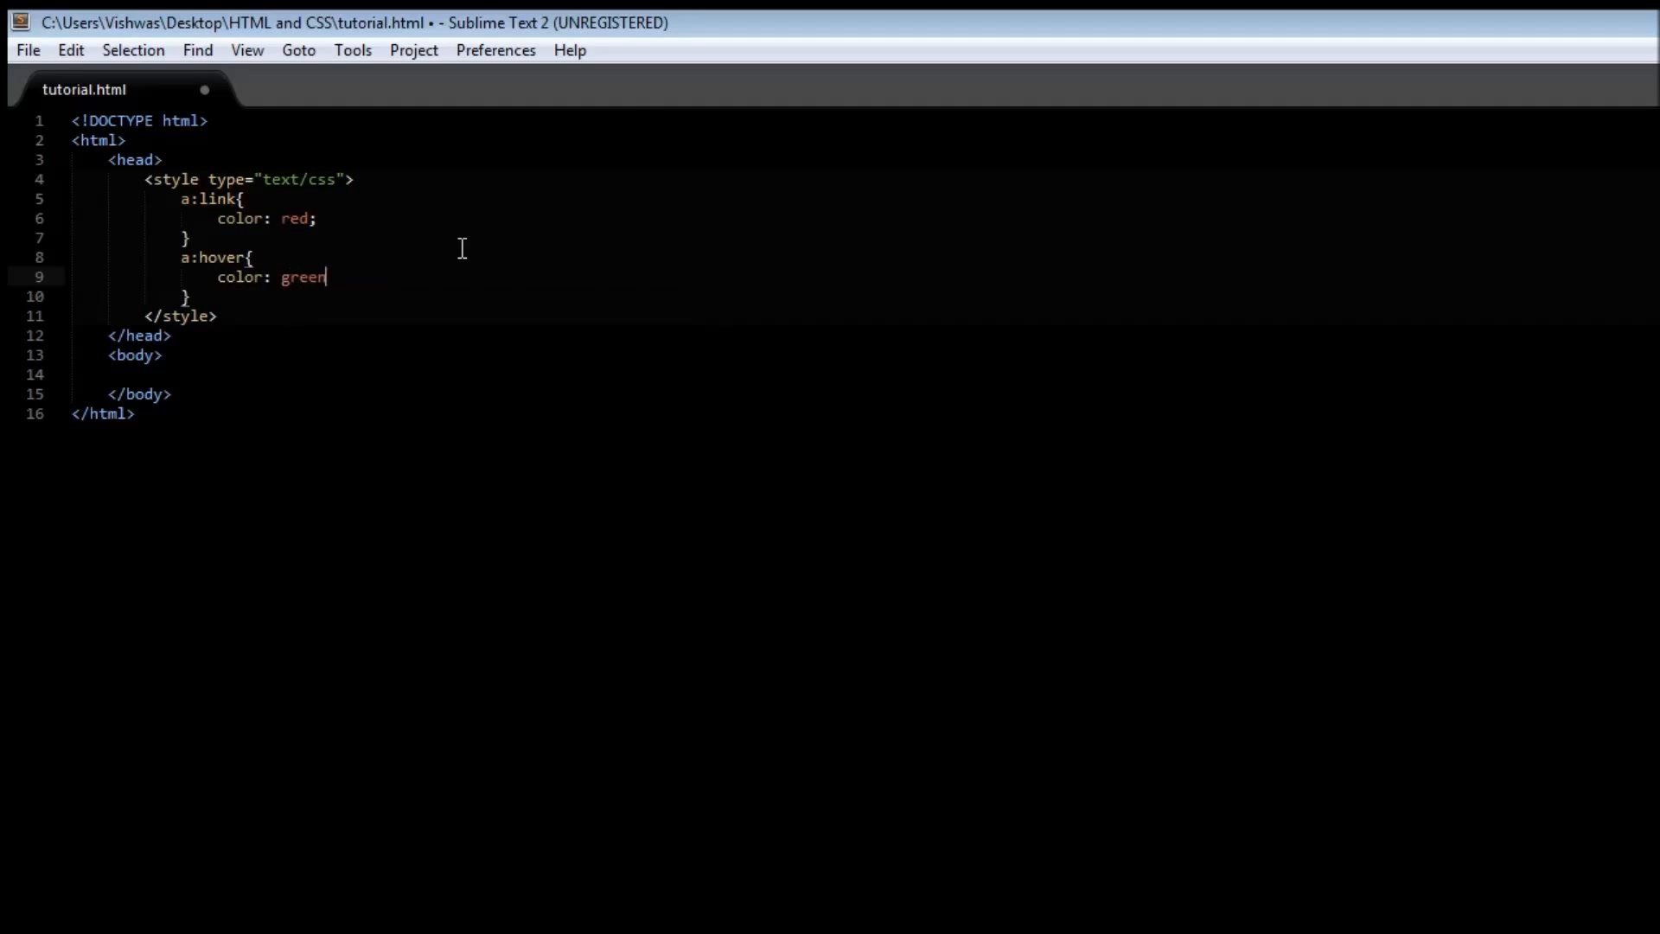
pyautogui.write(';')
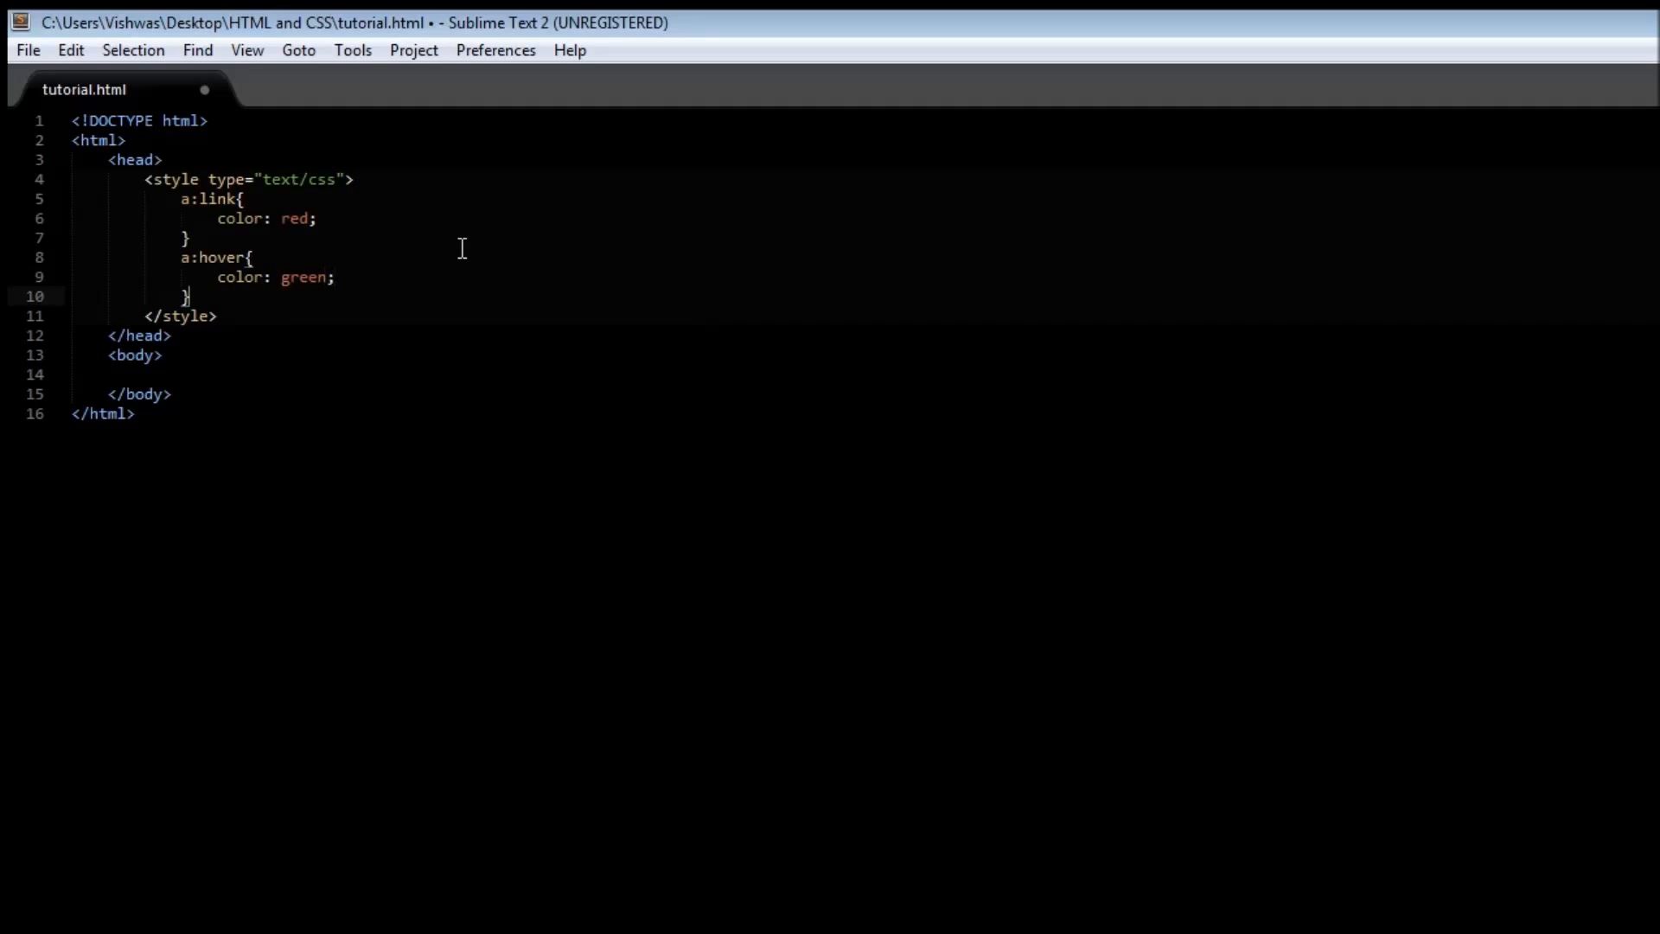
pyautogui.press('enter')
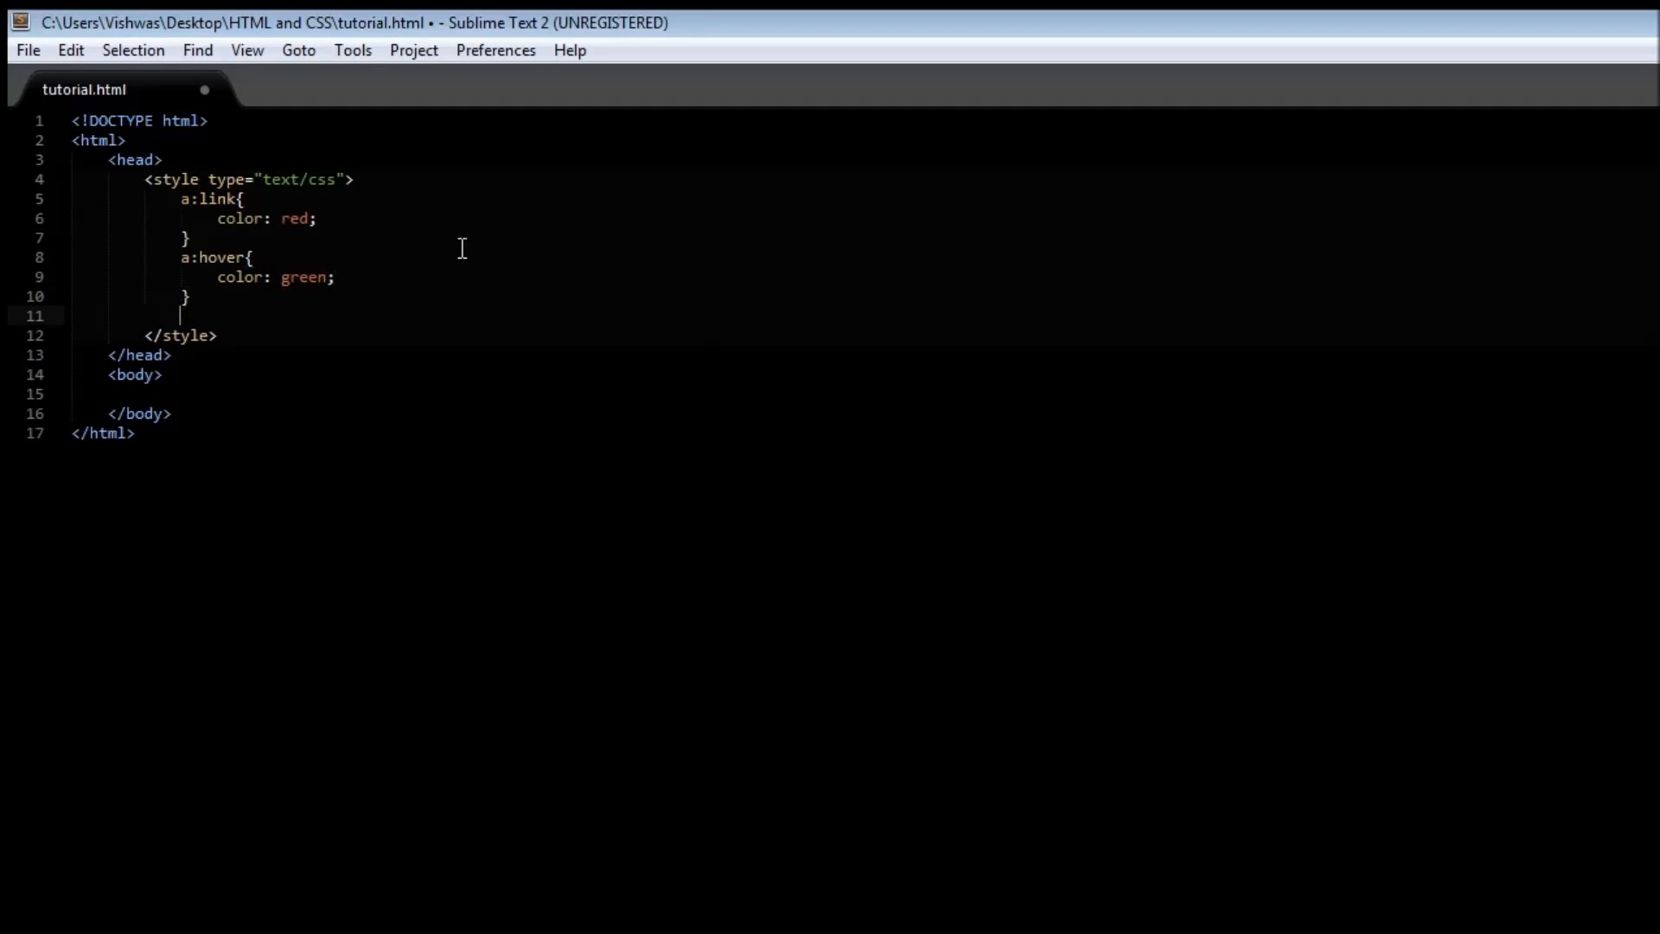
# Write a:active { color: blue; } and begin another 'a{' rule underneath.
pyautogui.write('a:')
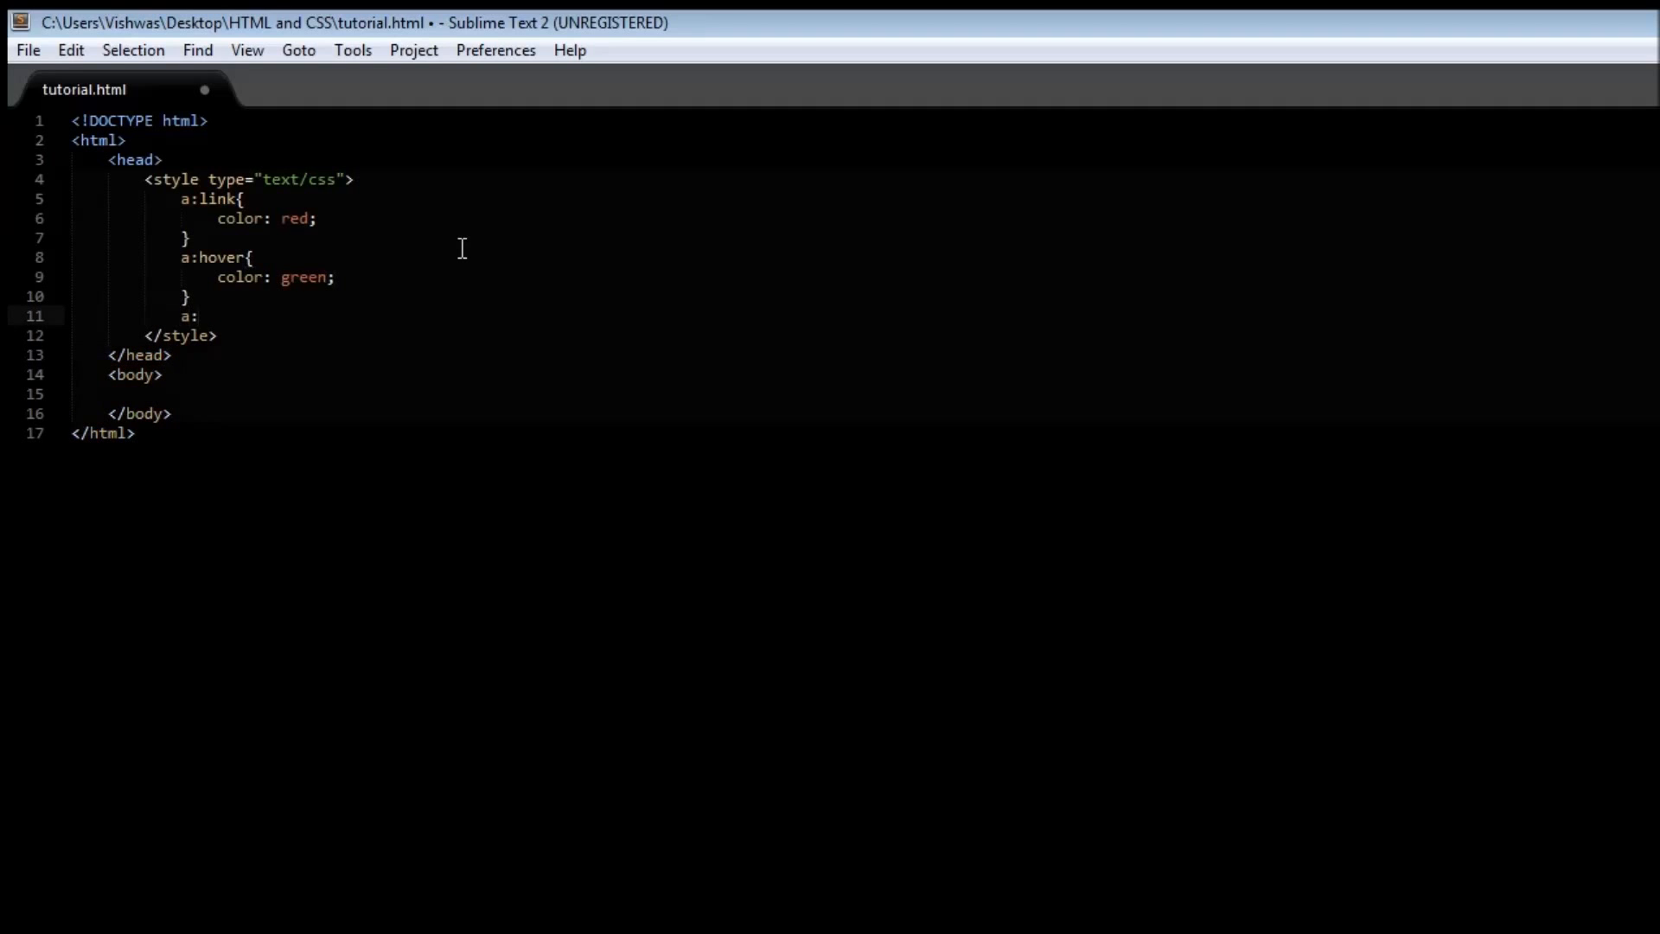
pyautogui.write('ac')
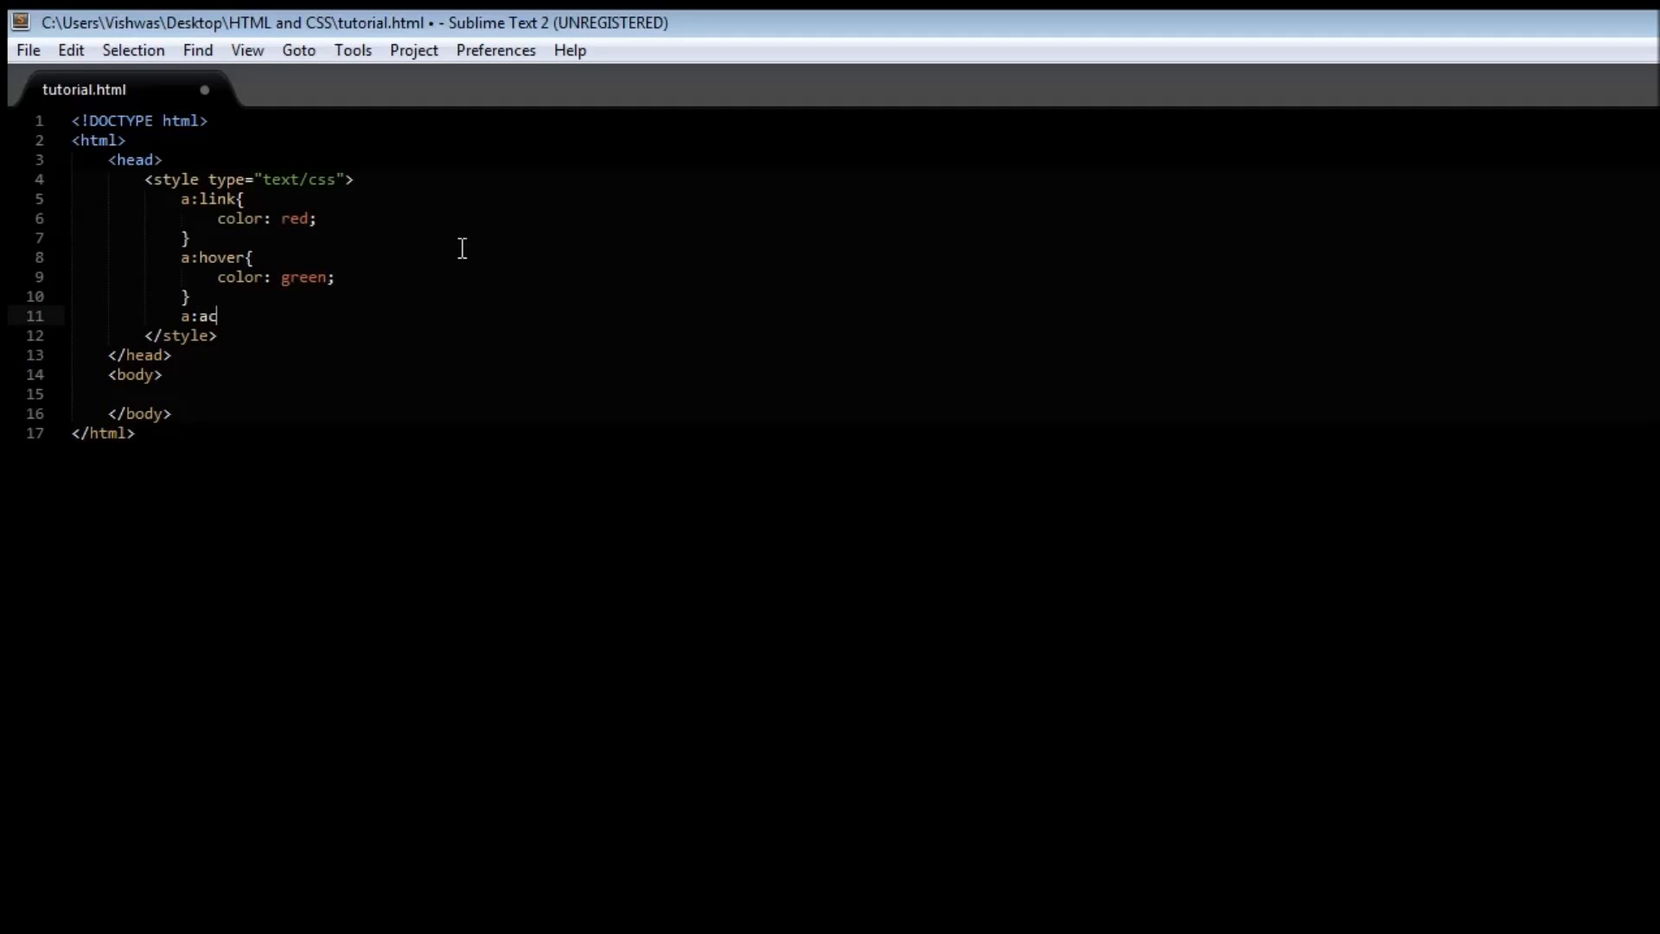
pyautogui.write('tive')
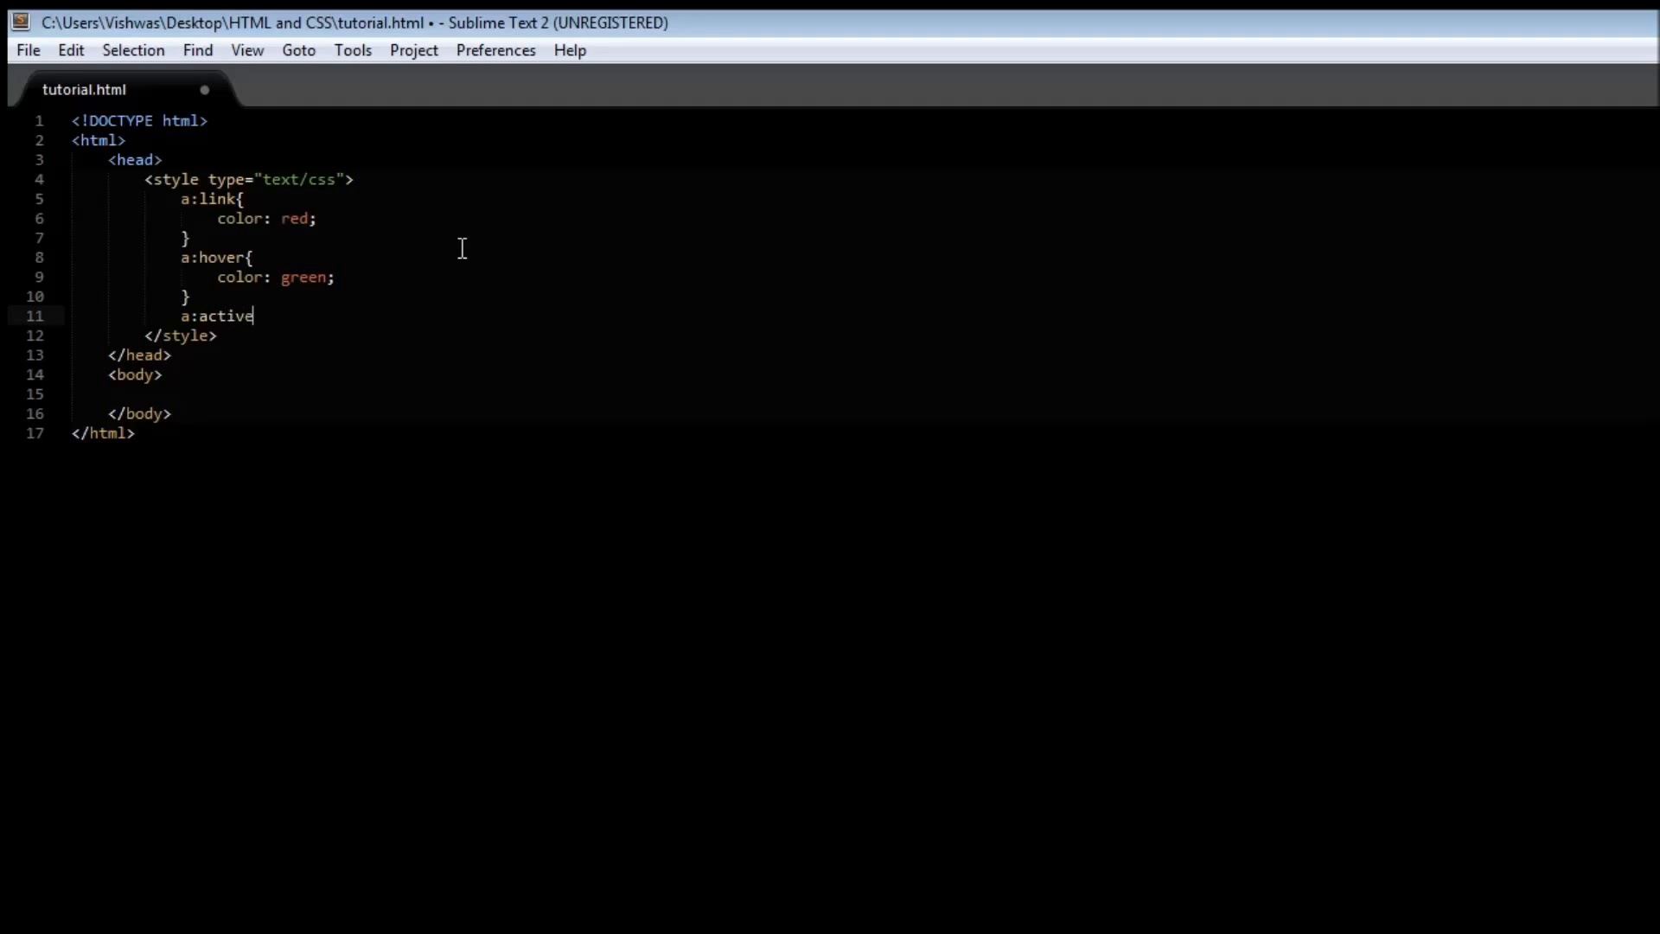
pyautogui.write('{')
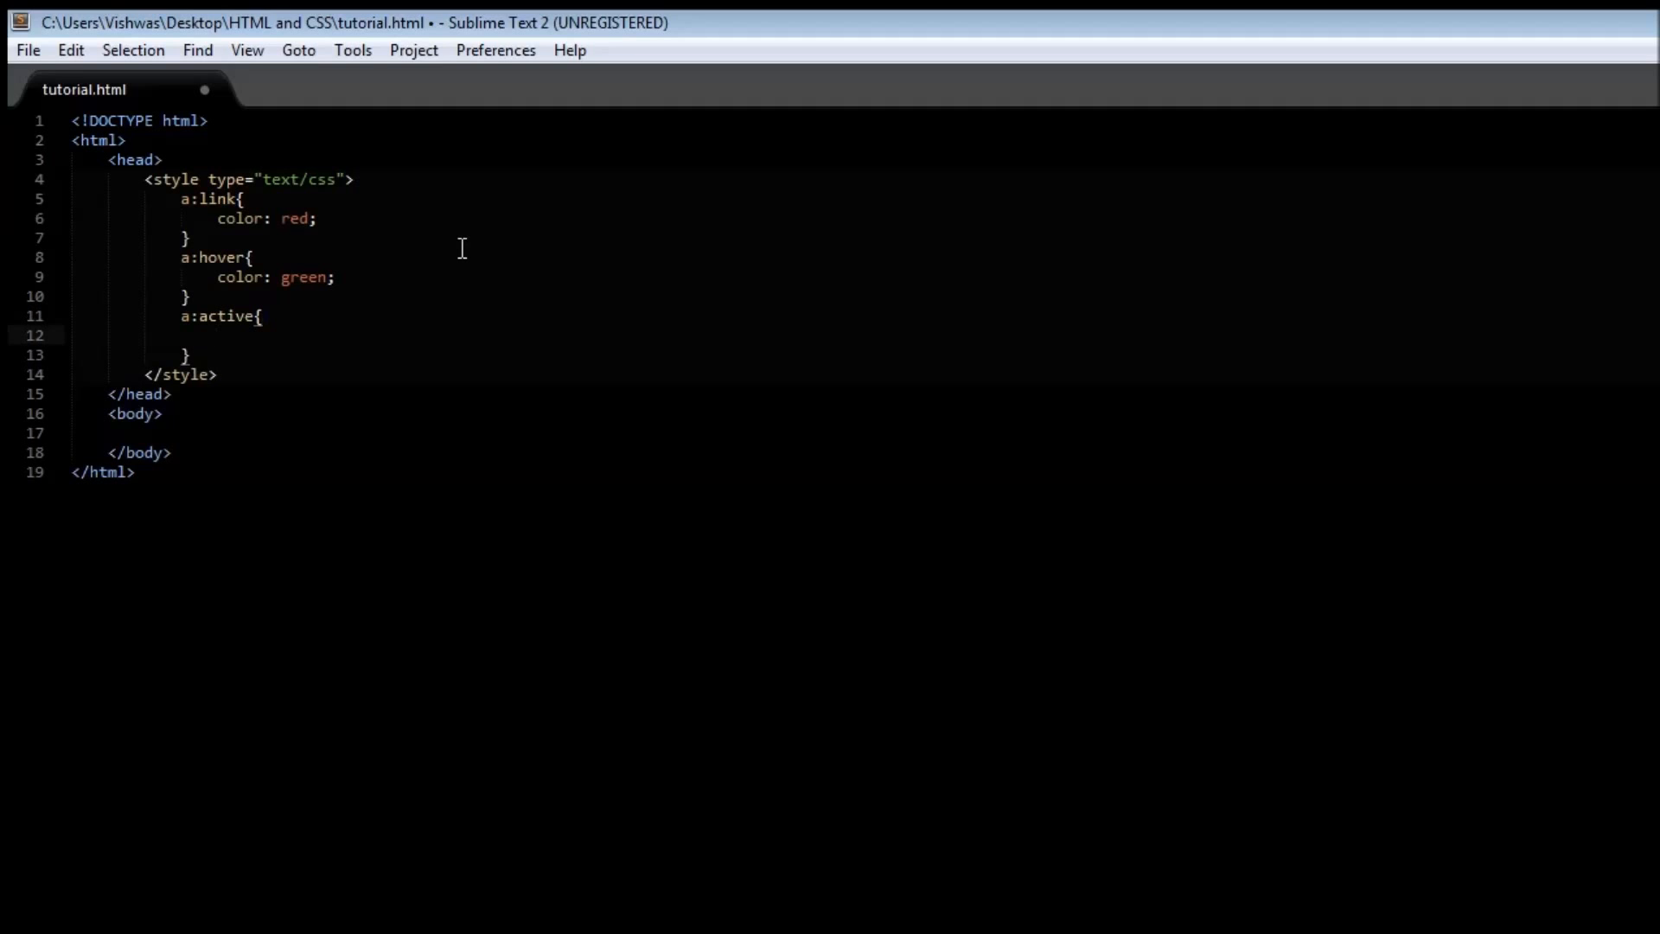
pyautogui.write('c')
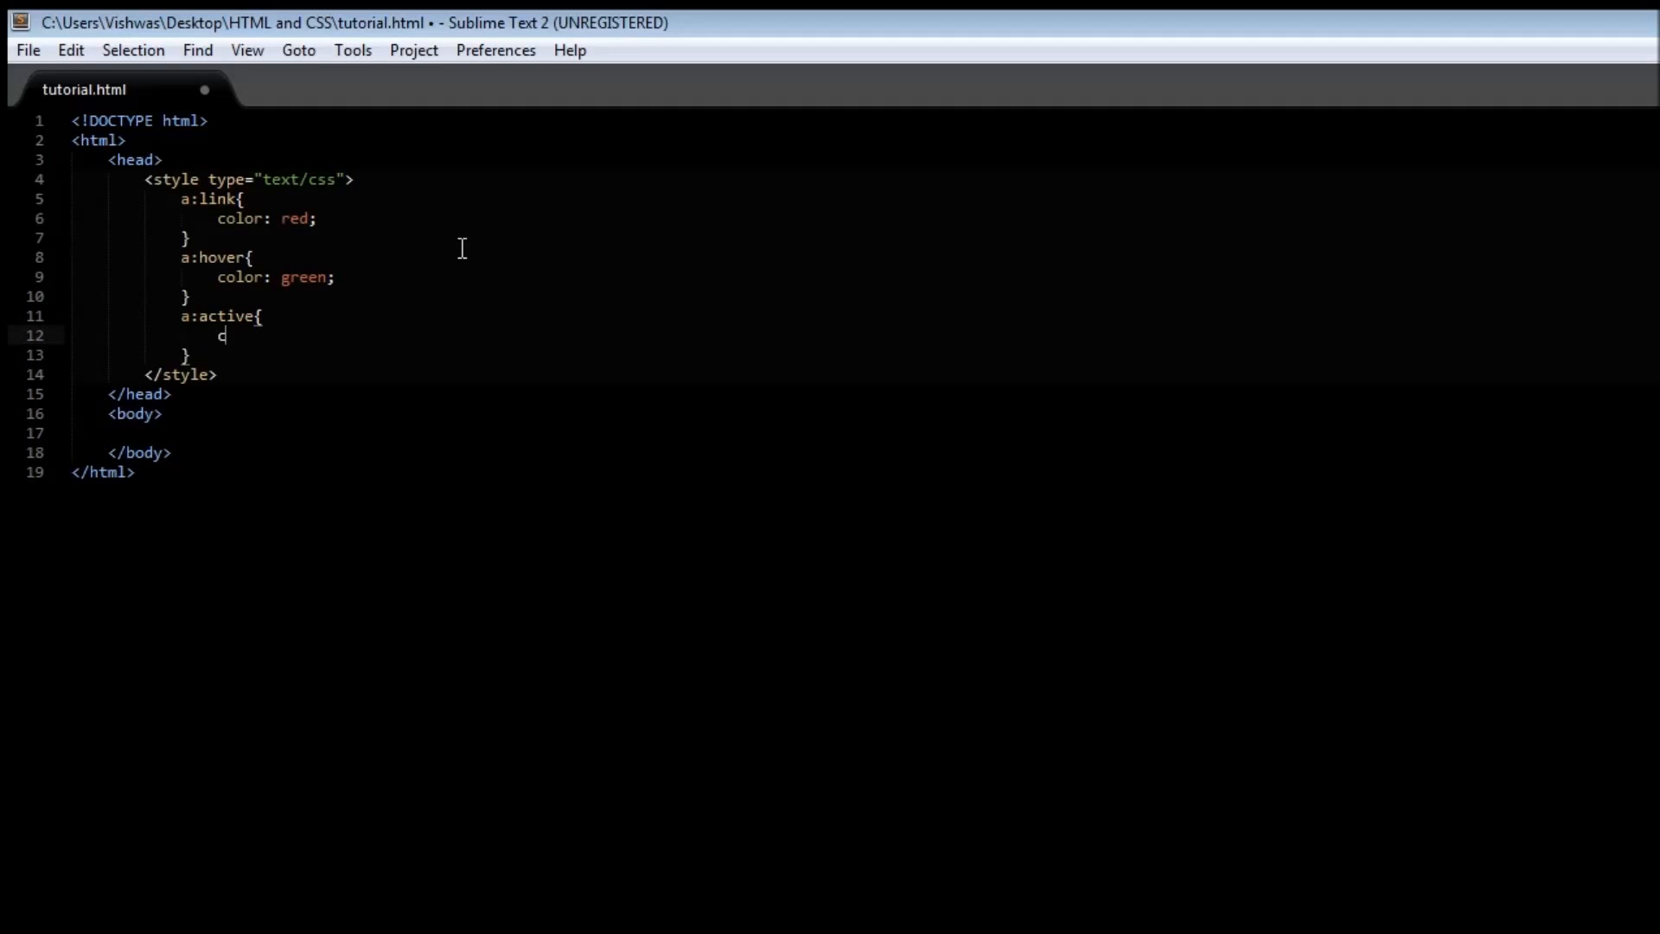
pyautogui.write('olor:')
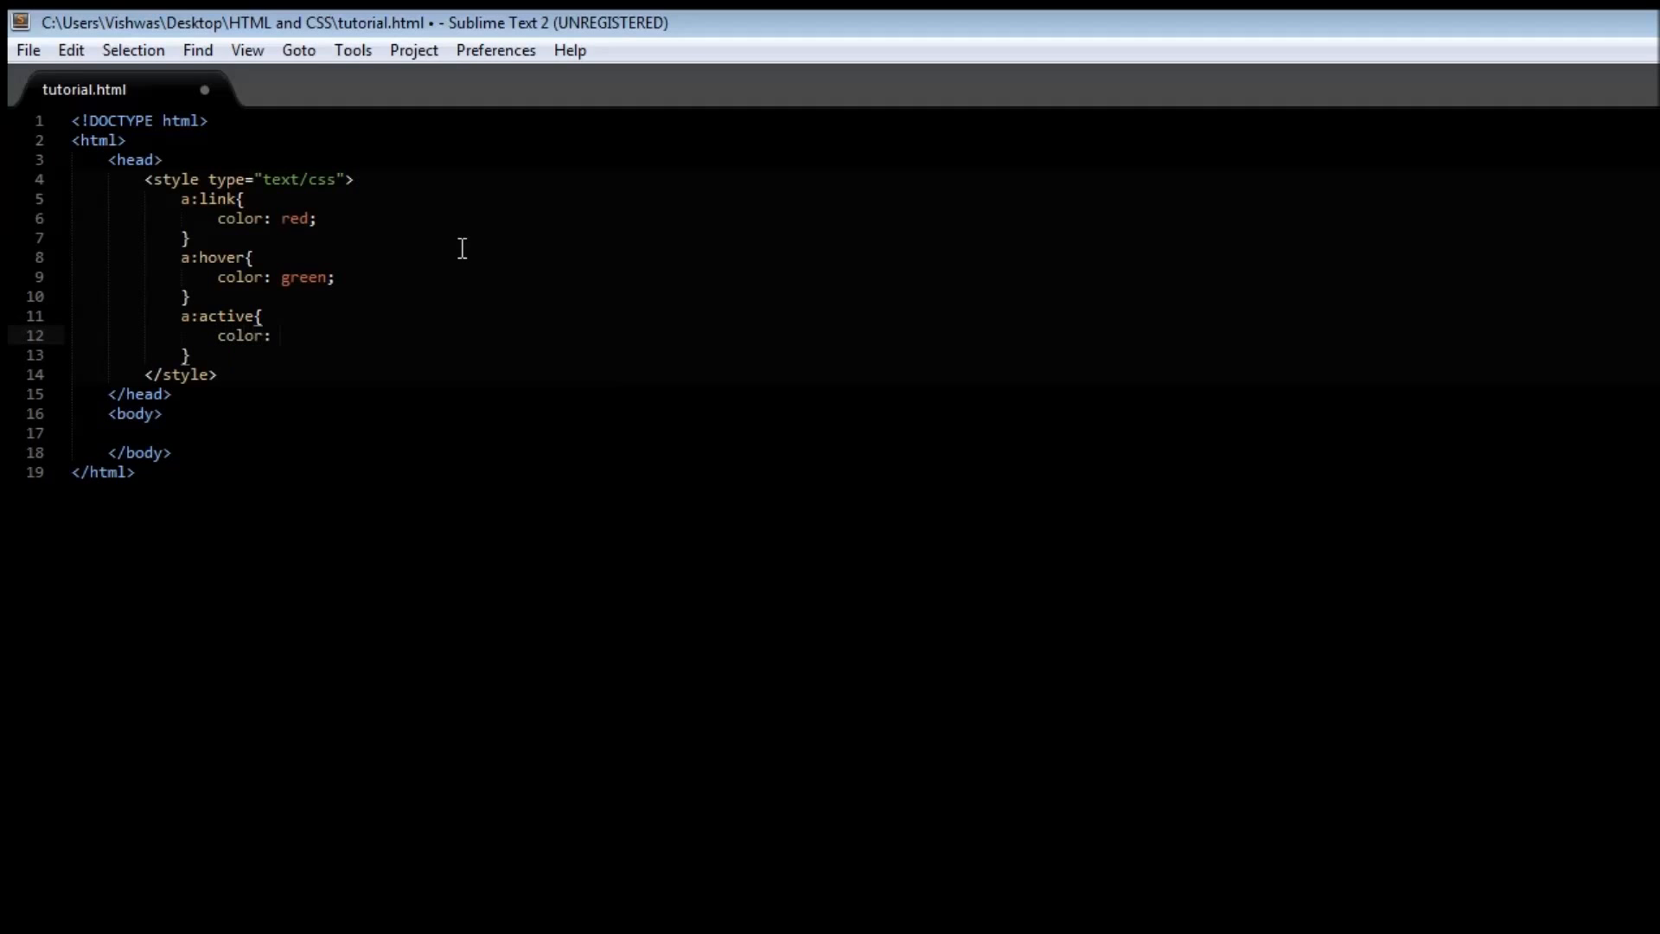
pyautogui.write('blue;')
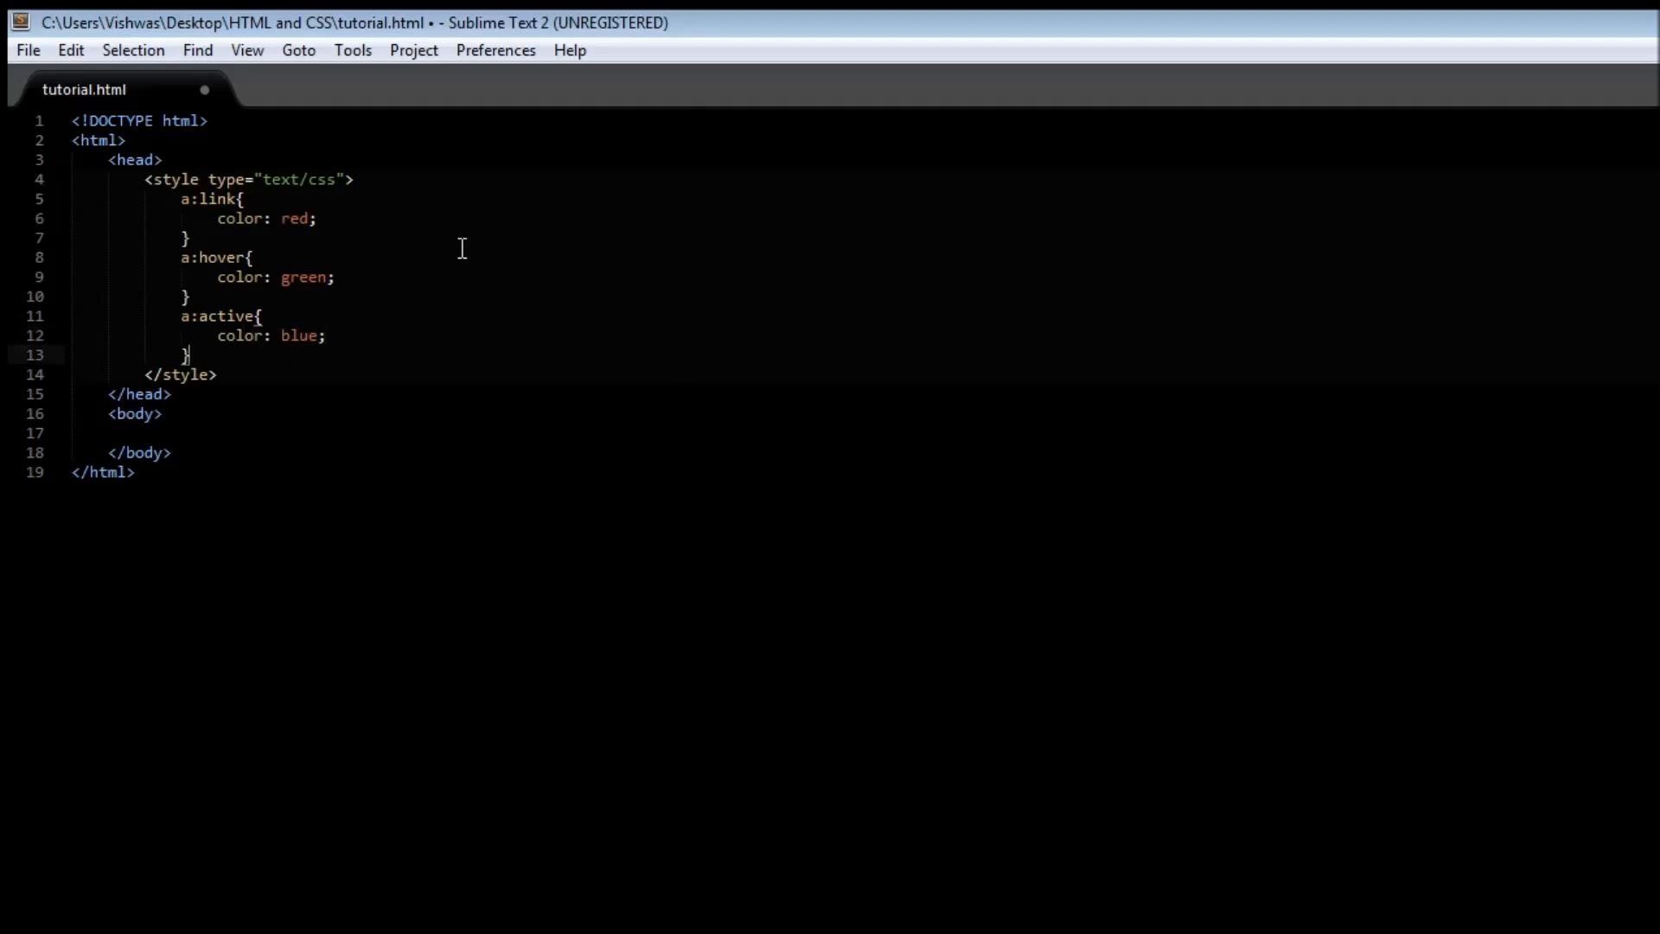
pyautogui.write('a{')
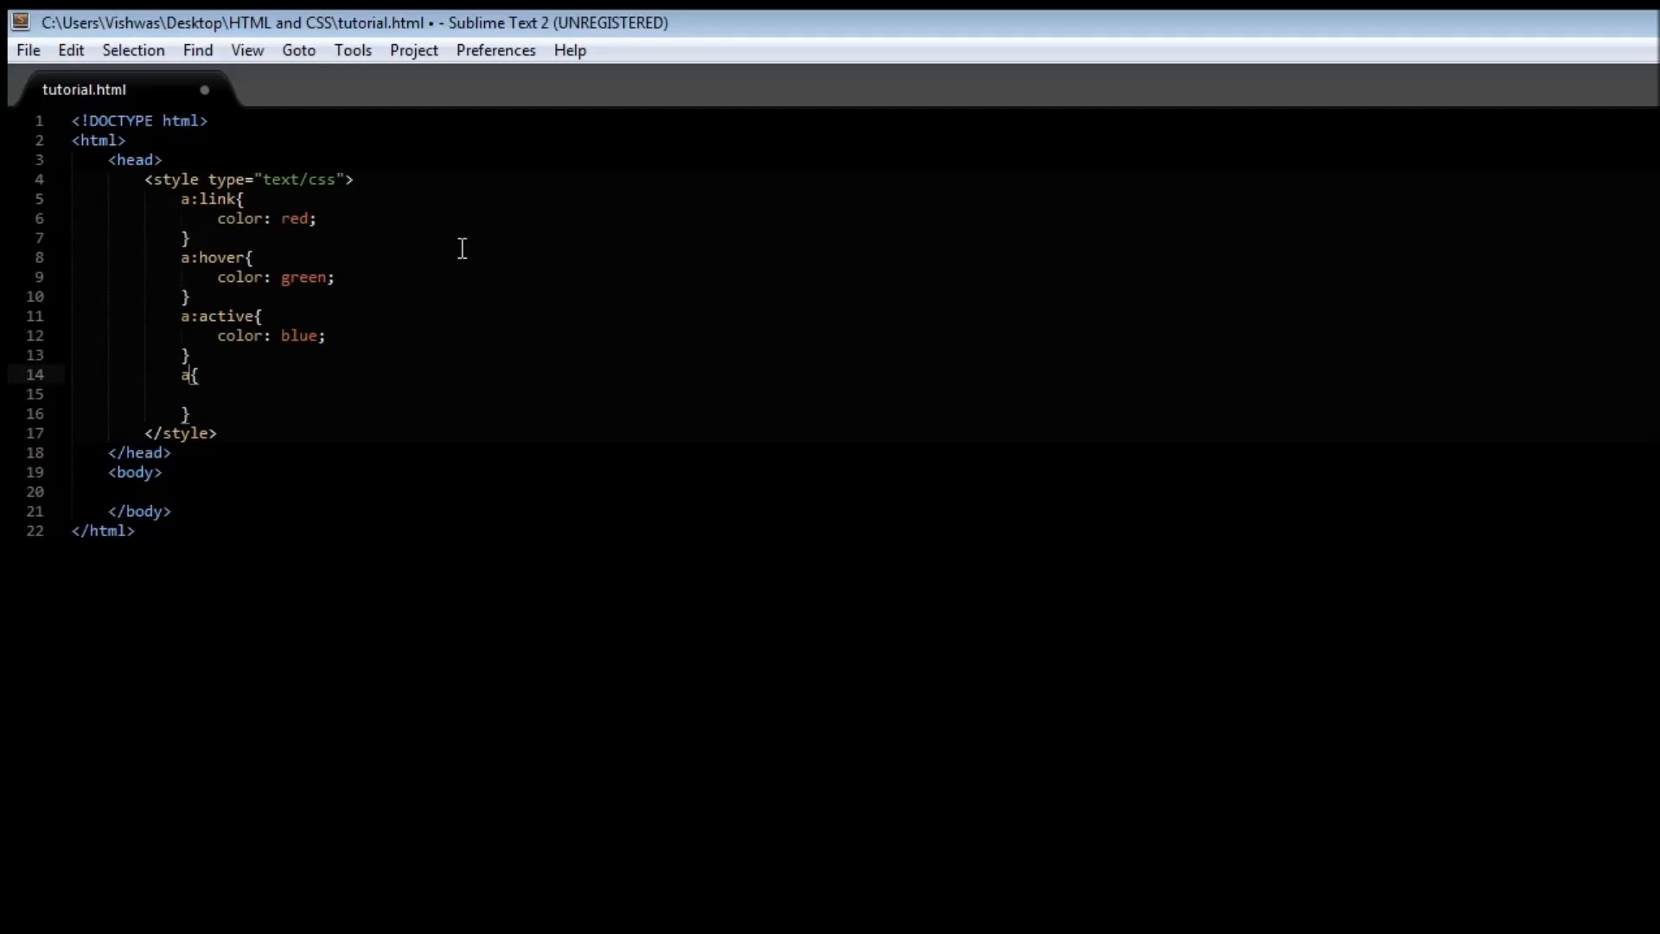
# Complete a:visited { color: orange; } and save the stylesheet.
pyautogui.write(':visited')
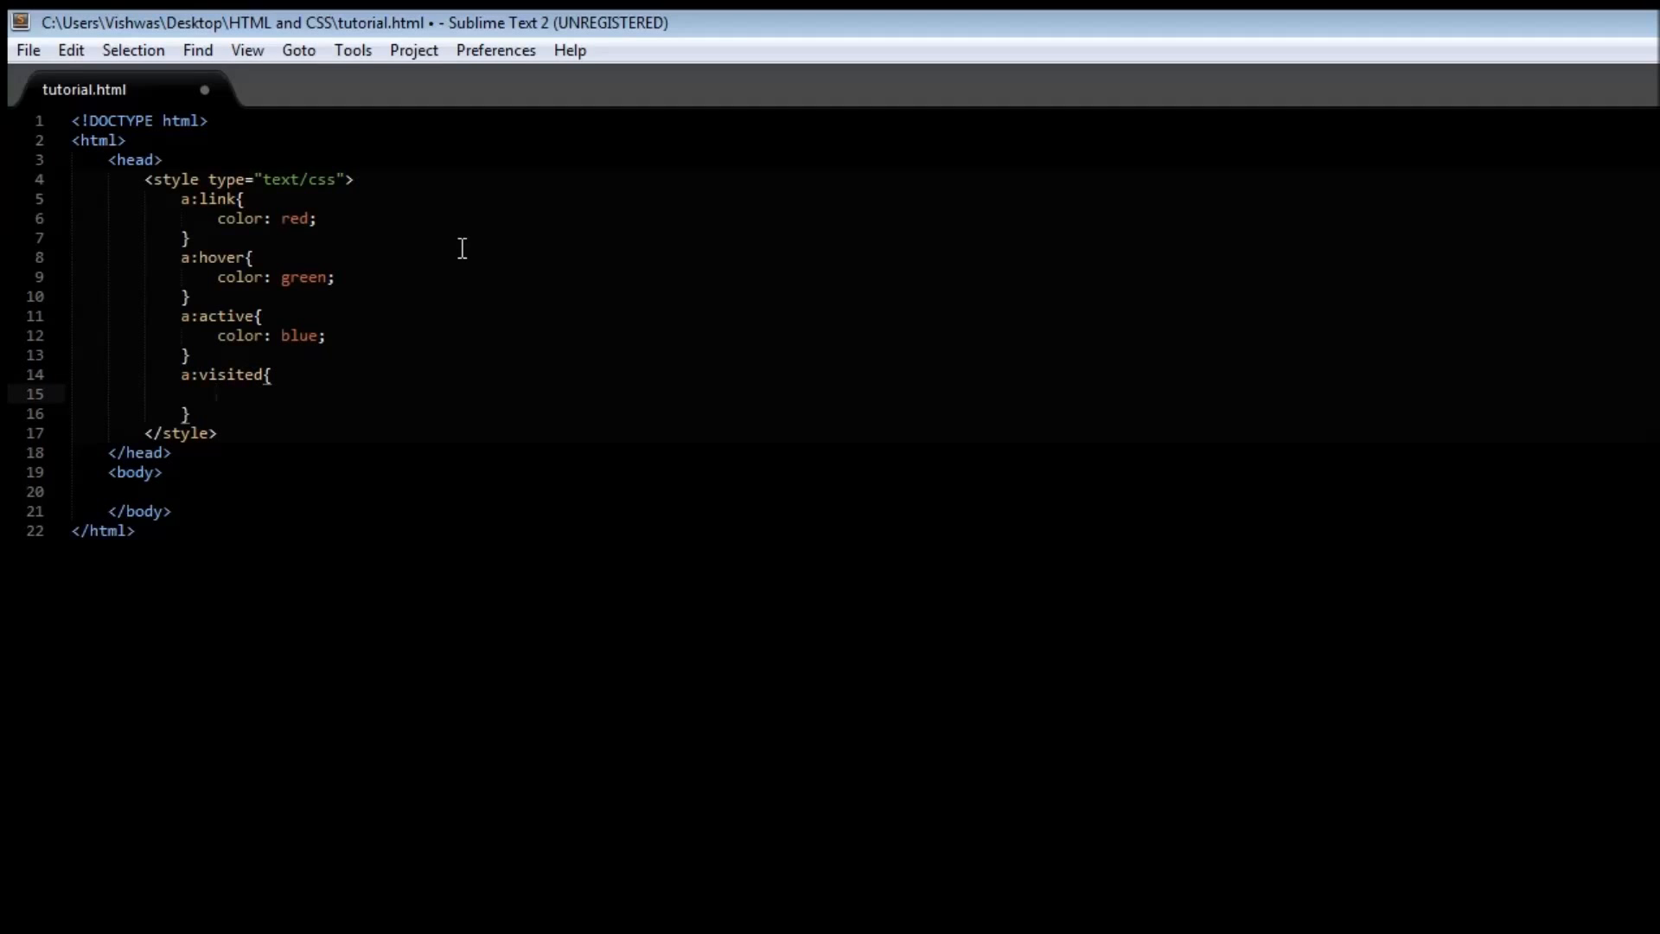
pyautogui.write('cl')
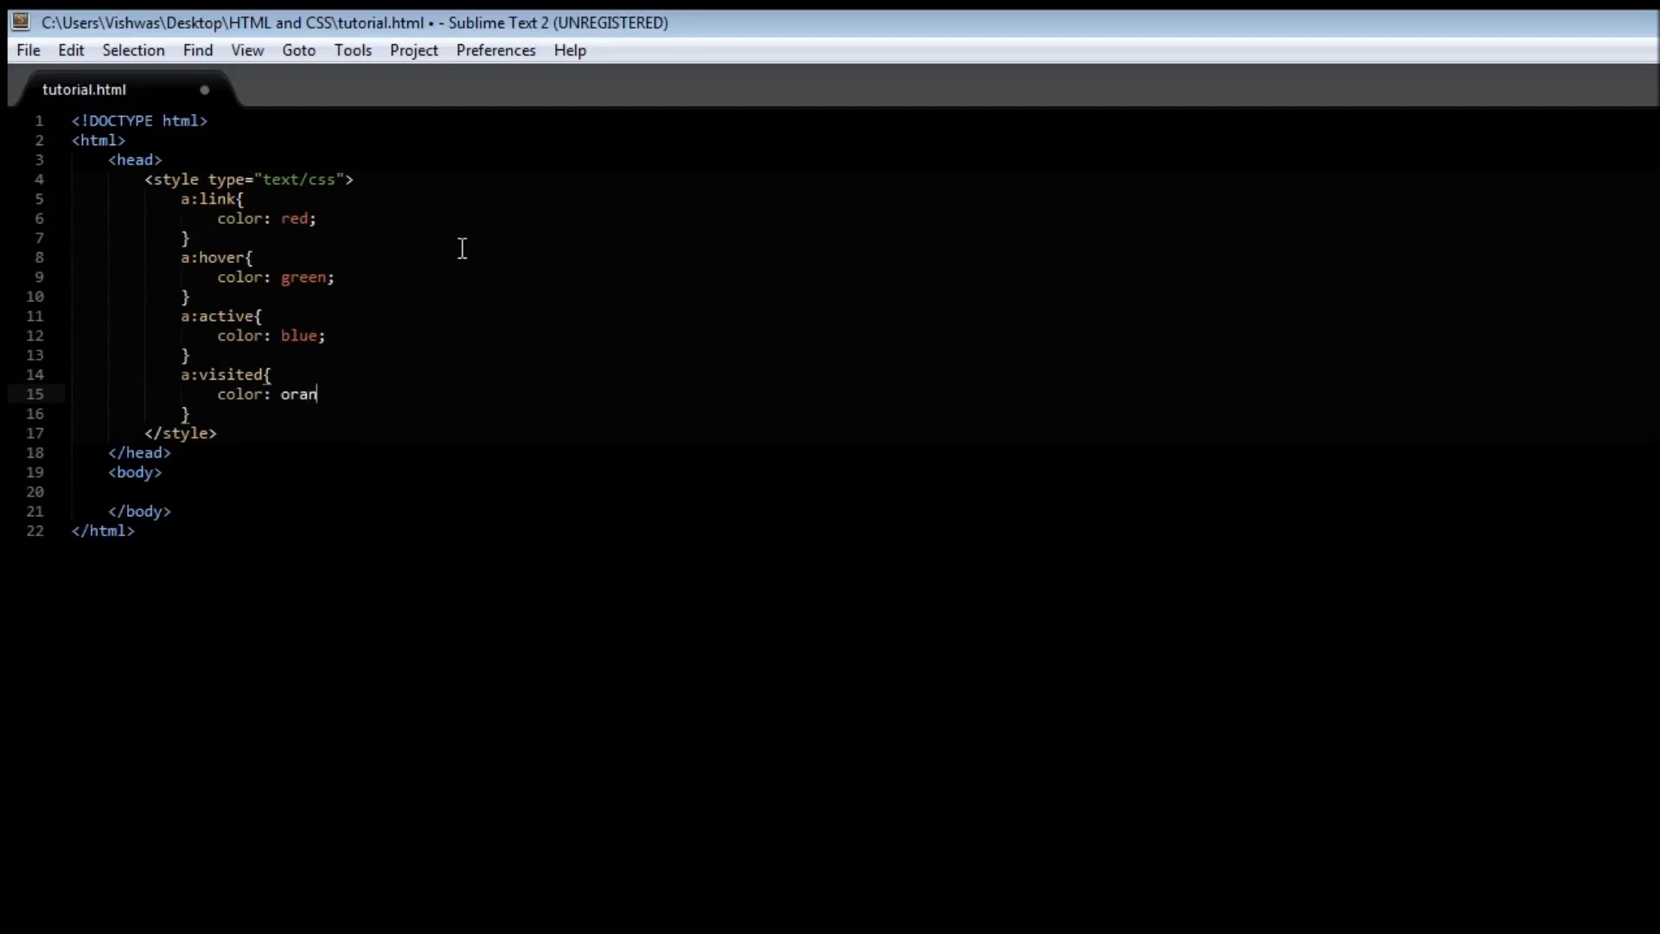
pyautogui.write('ge;')
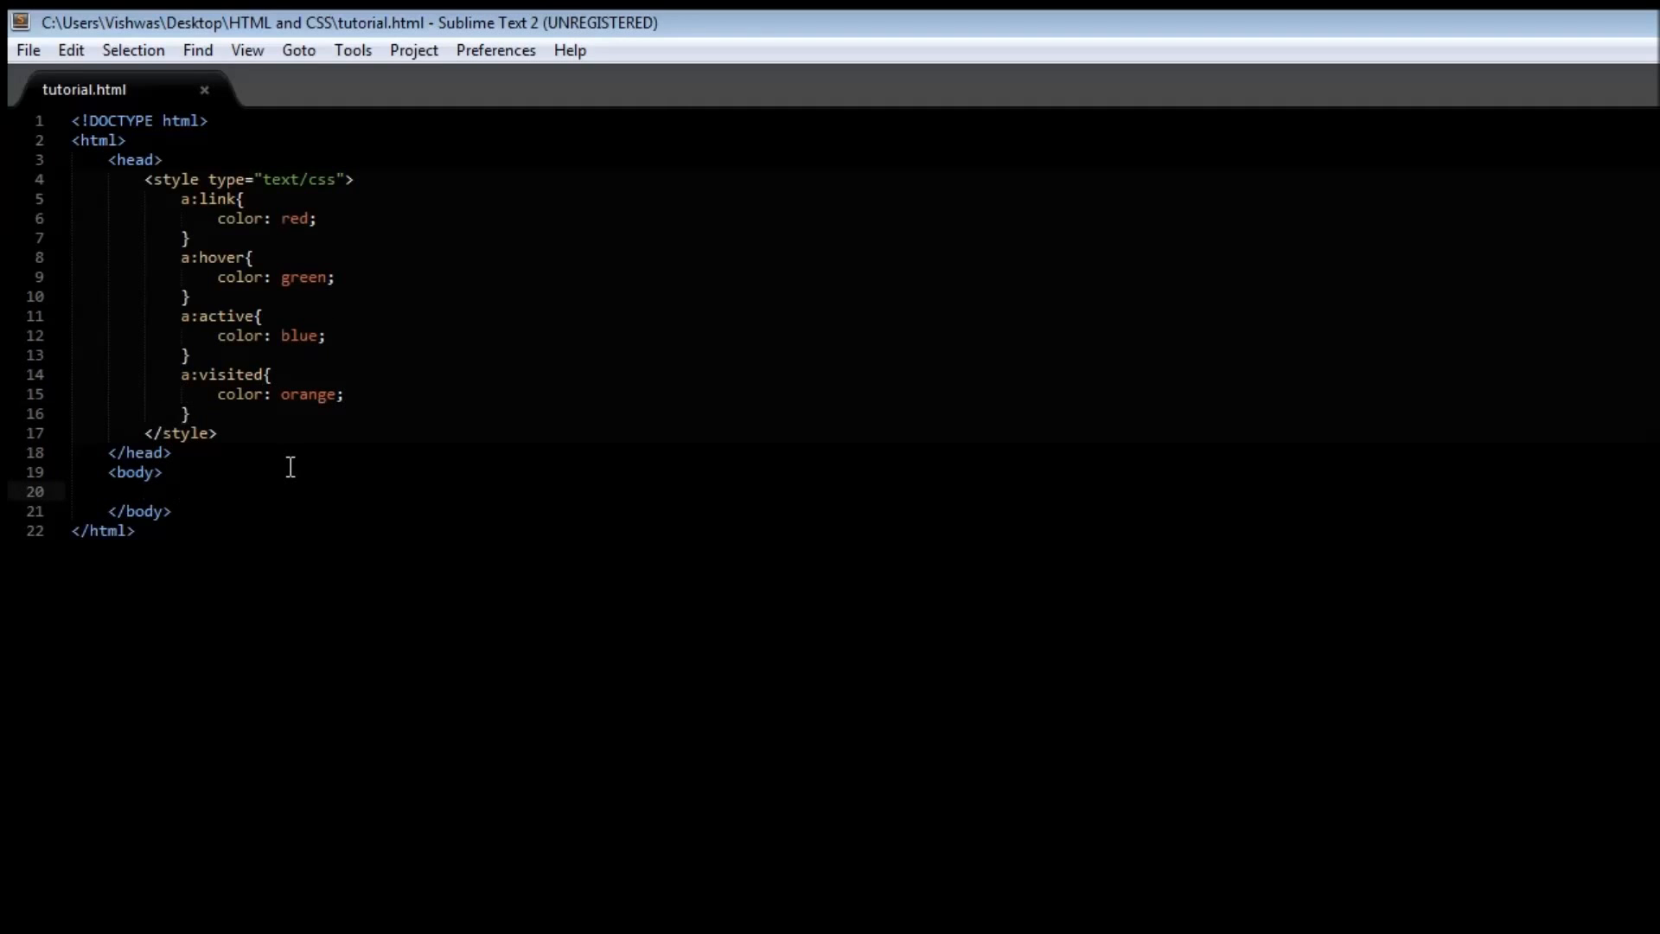
pyautogui.write('<h1><a href=""></a></h1>')
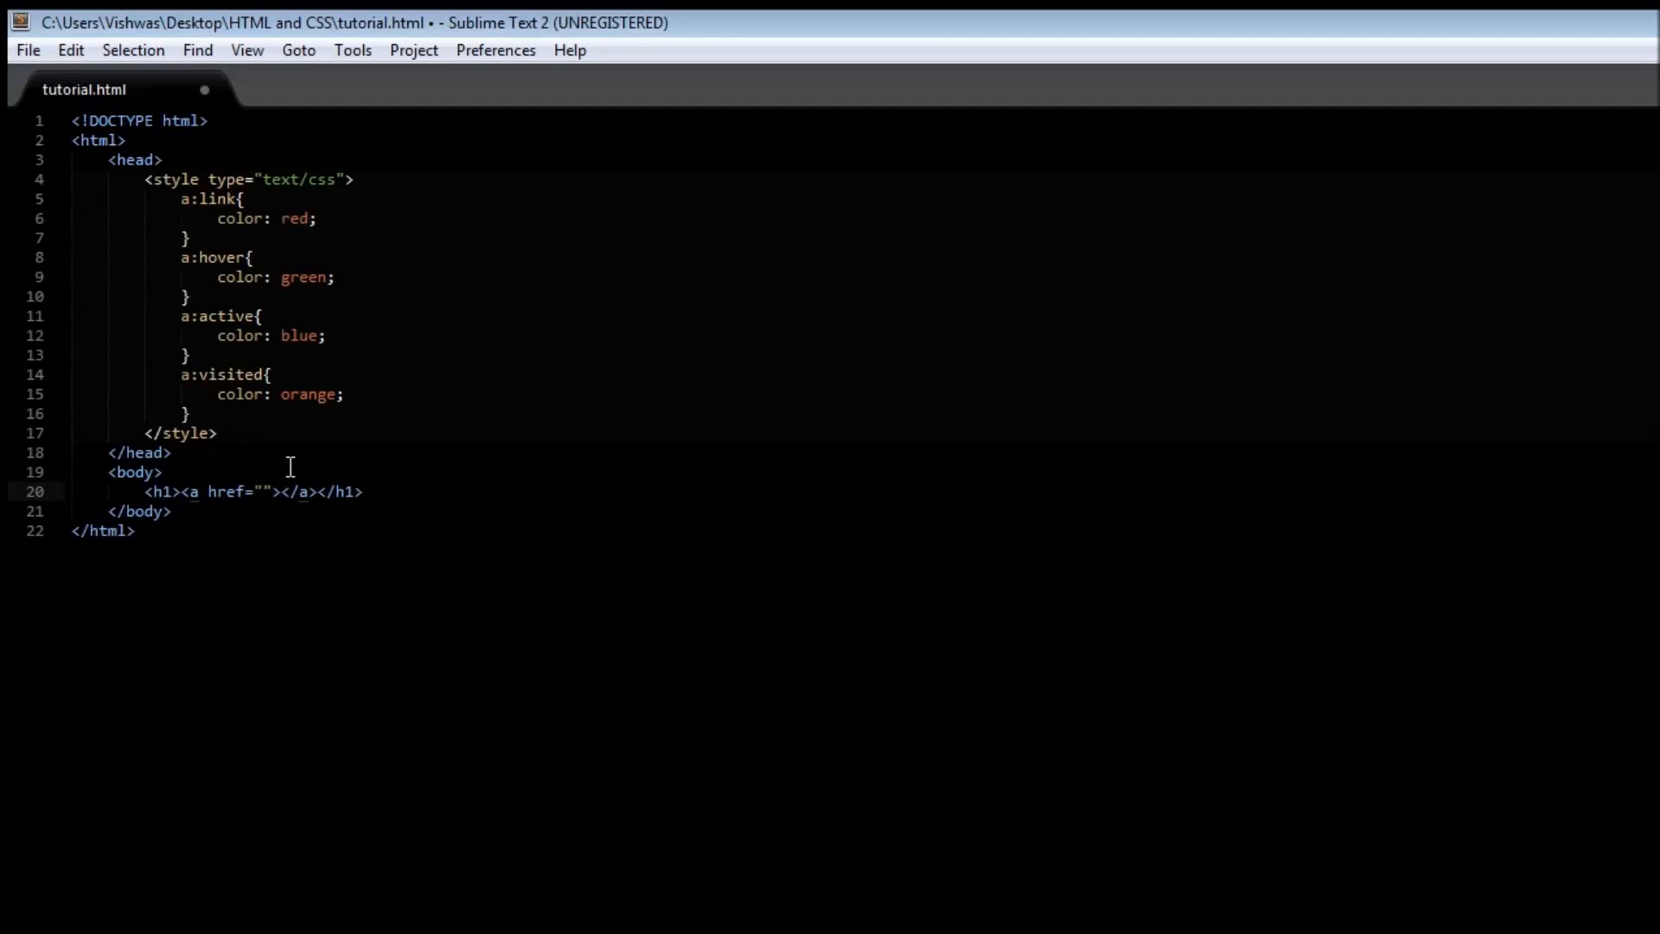
pyautogui.write('http://')
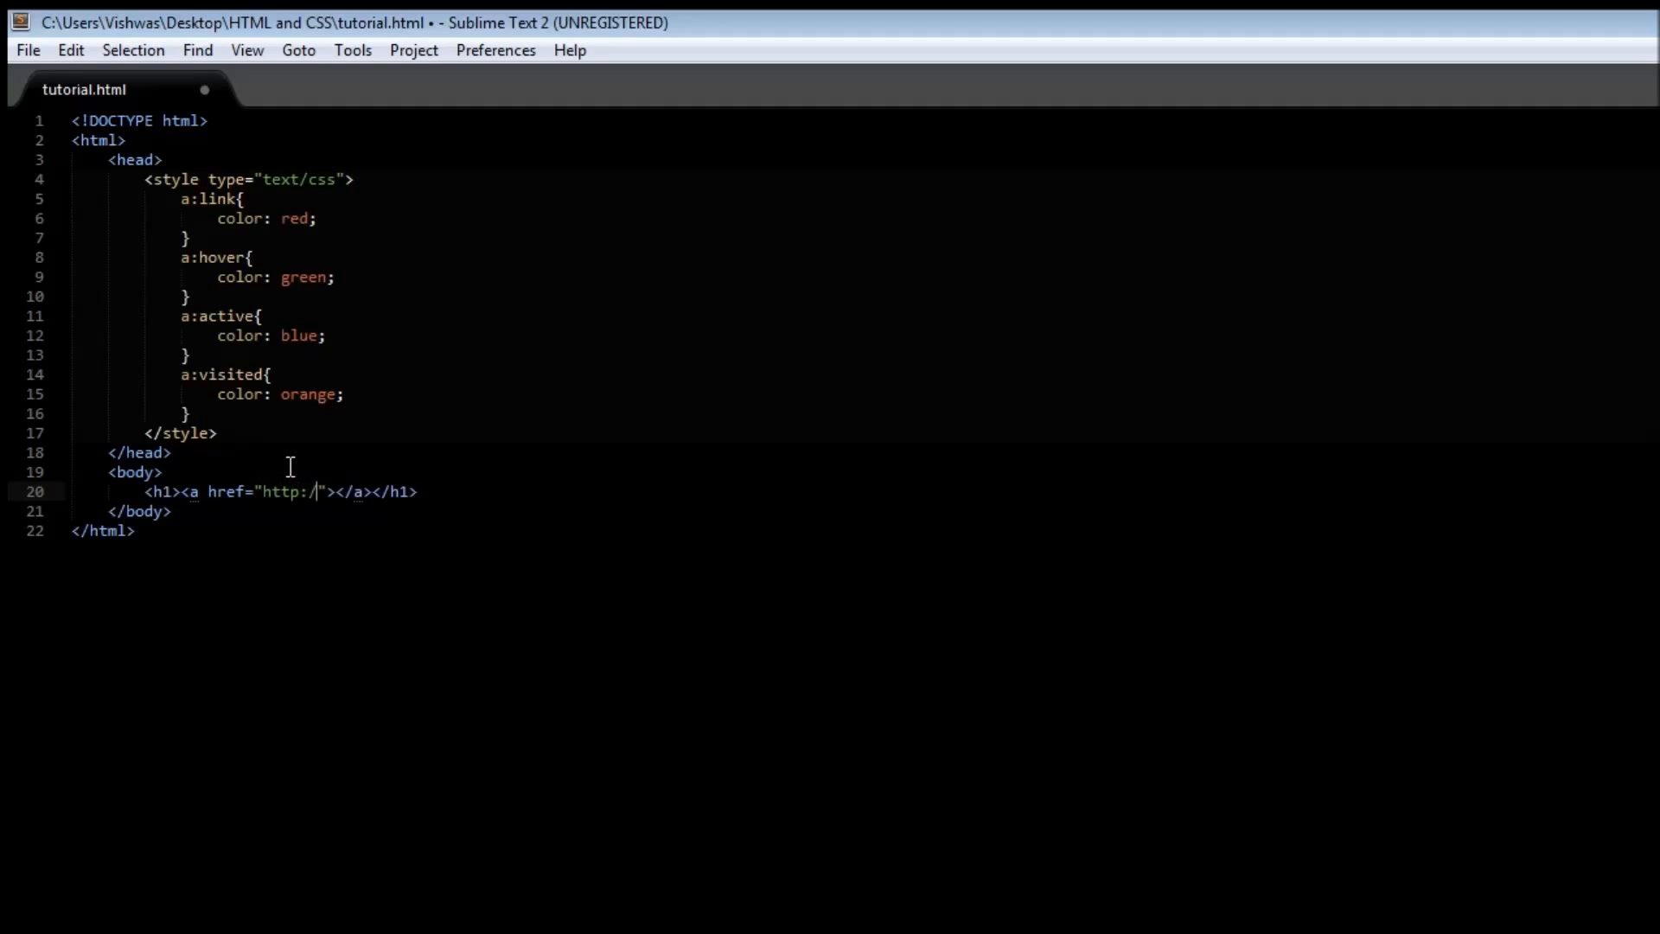
pyautogui.write('www.th')
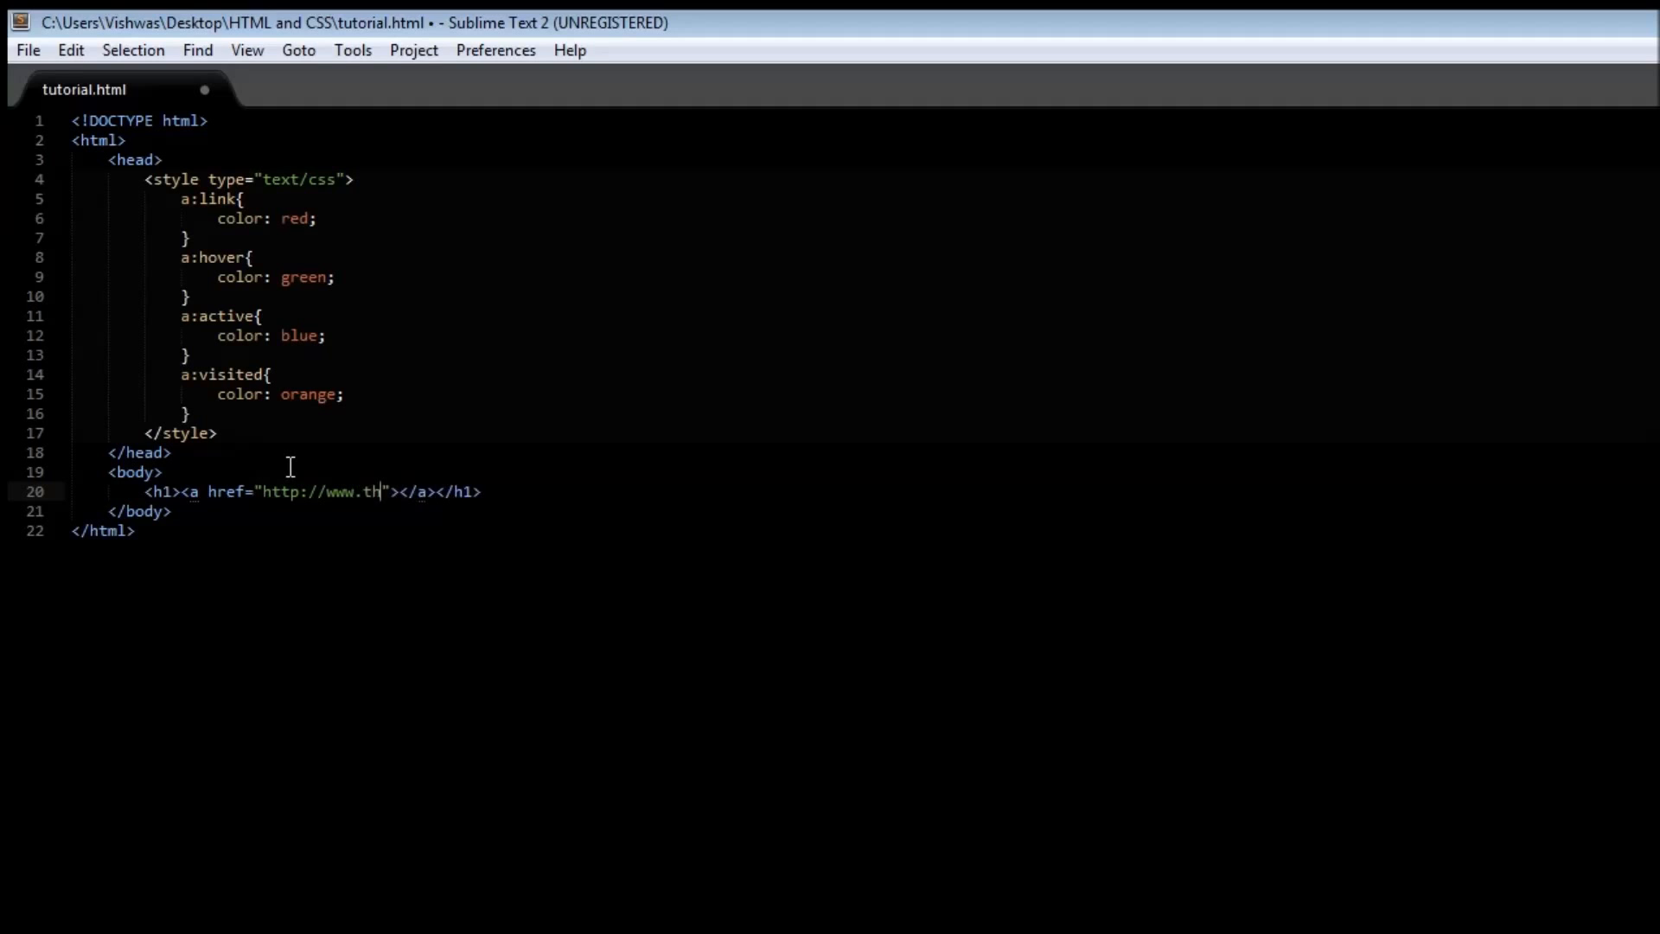
pyautogui.write('ejoatmon.c')
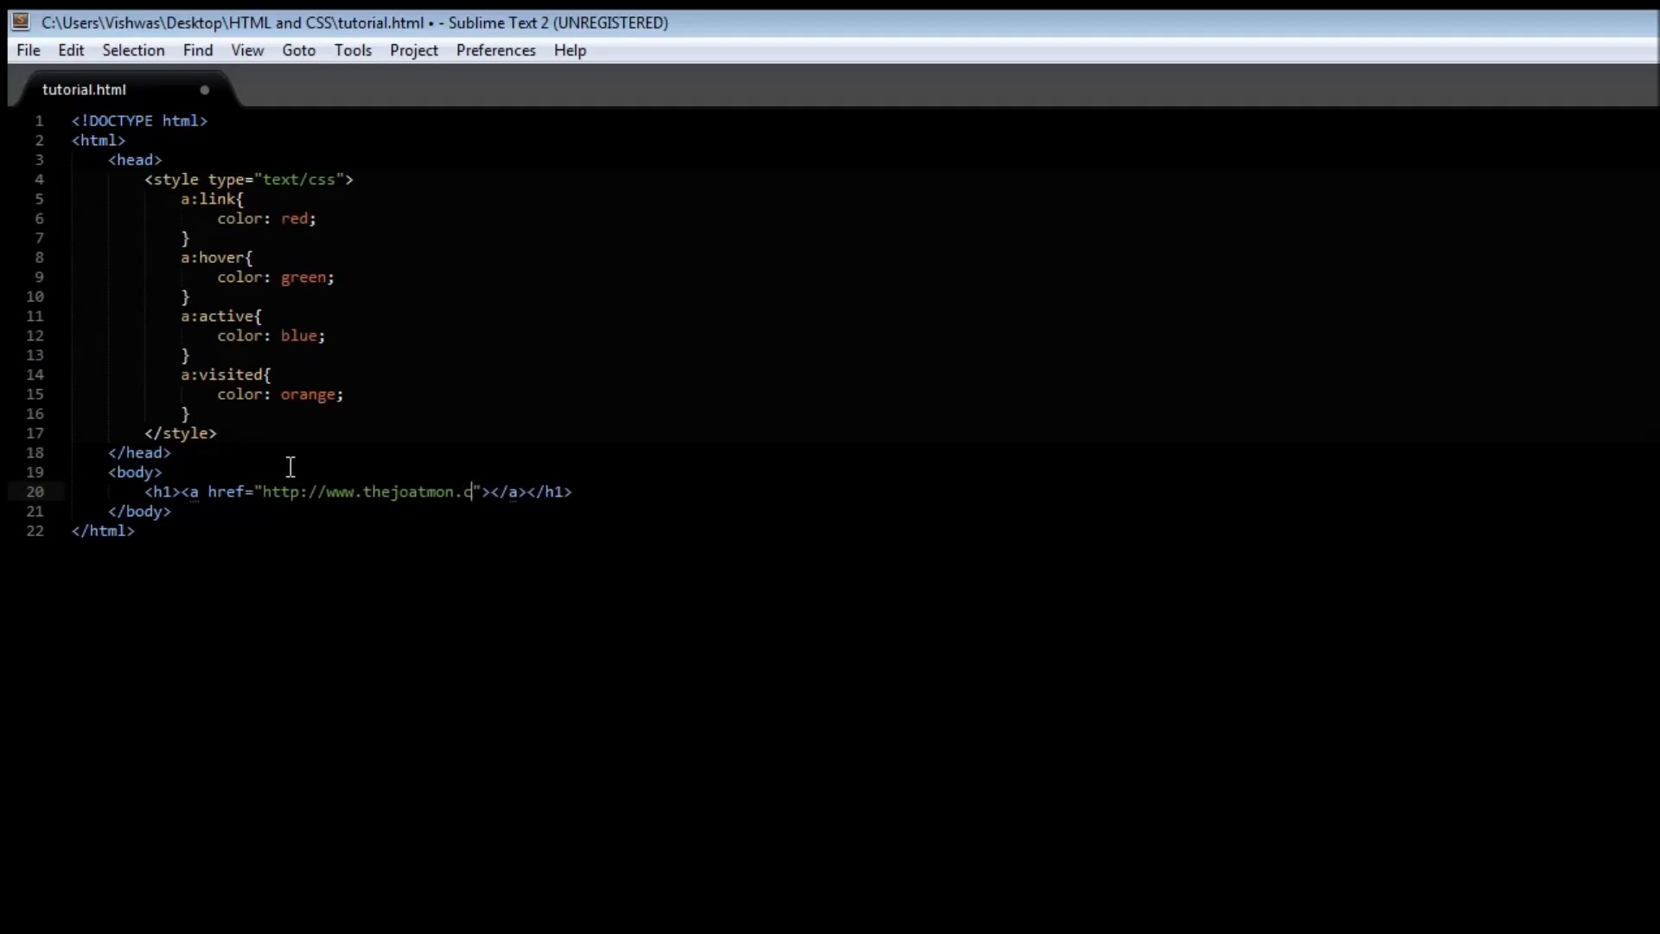
pyautogui.write('om')
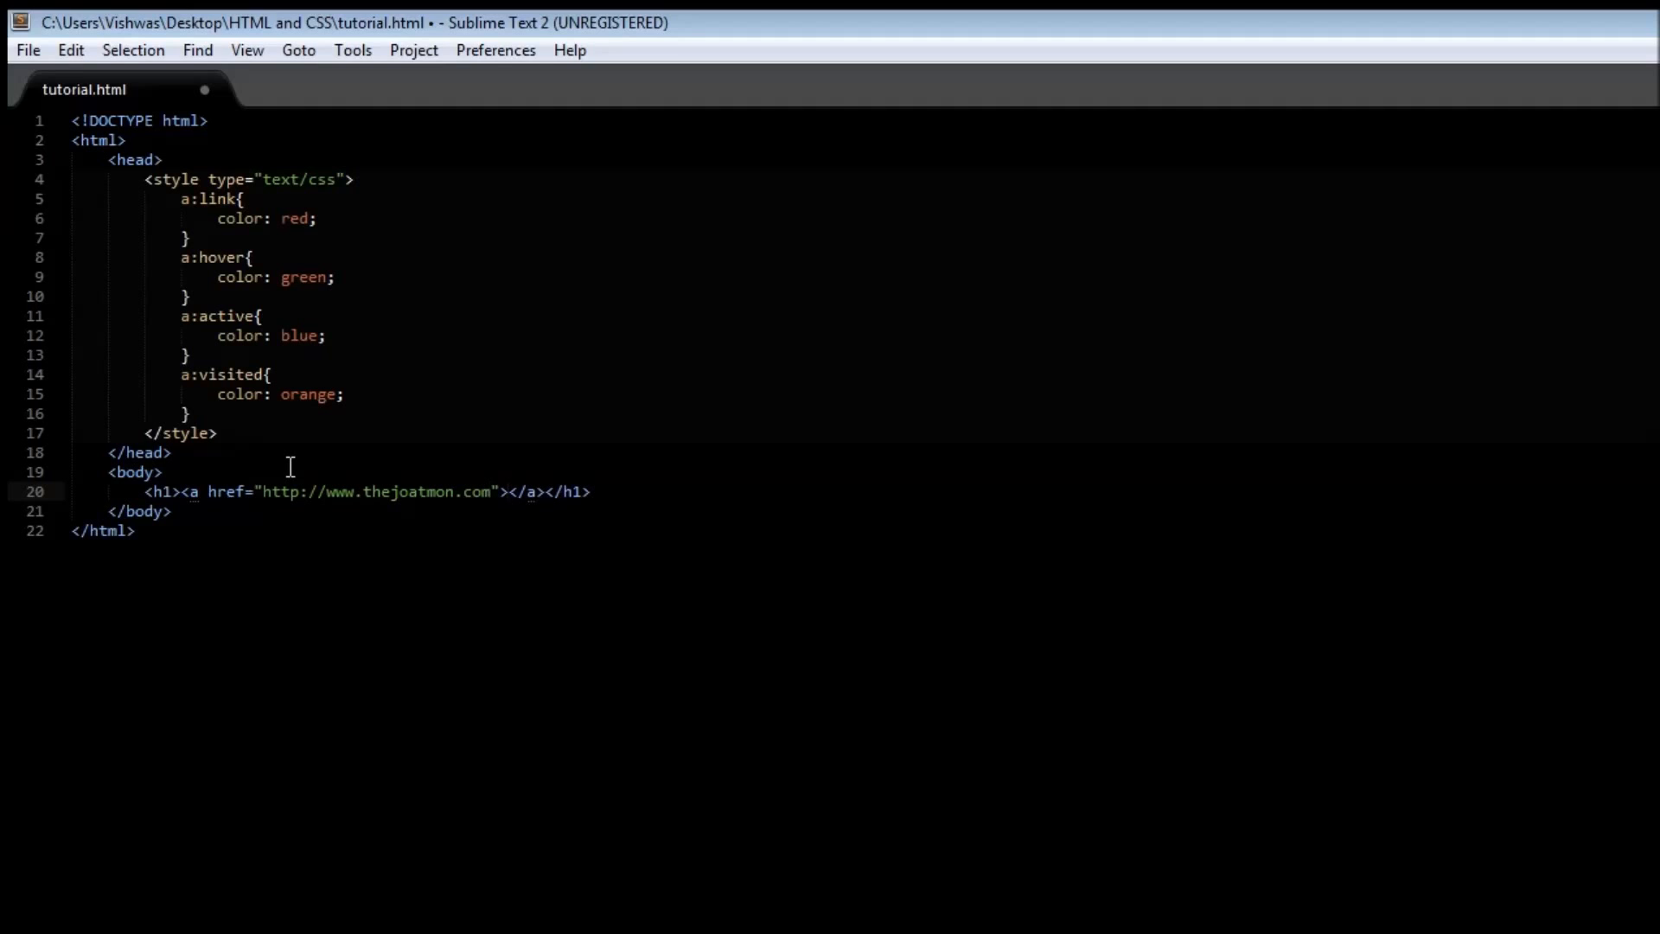
pyautogui.write('Click here for web tutorial')
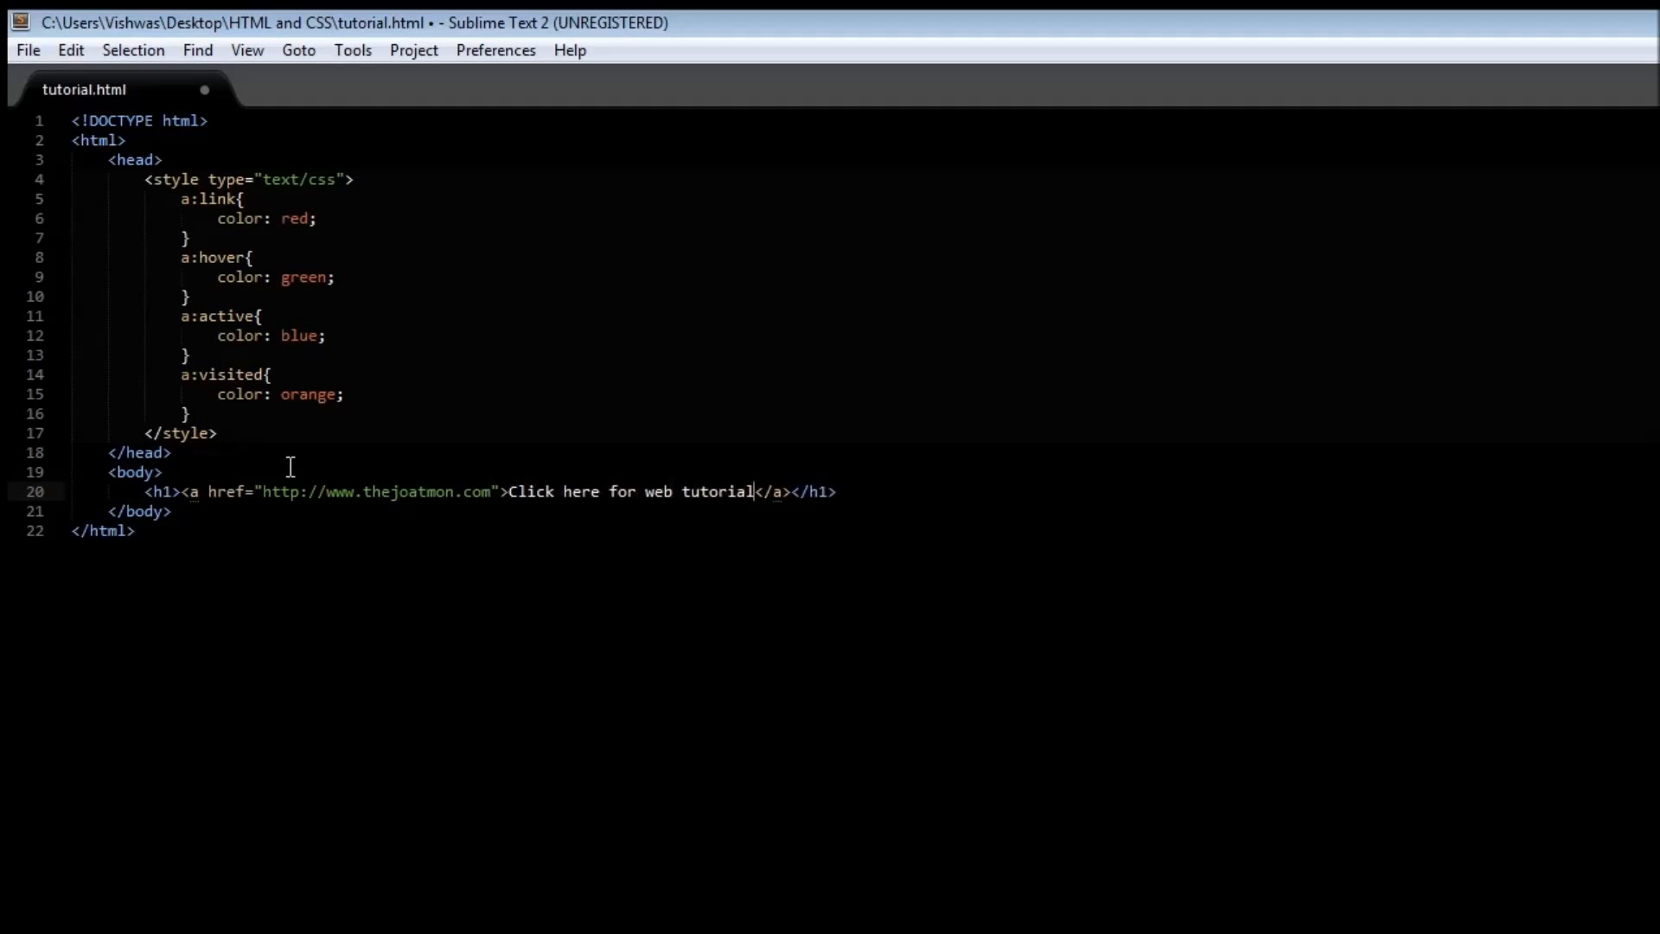
# Finish the link text as 'Click here for web tutorials!' and save tutorial.html.
pyautogui.write('s!')
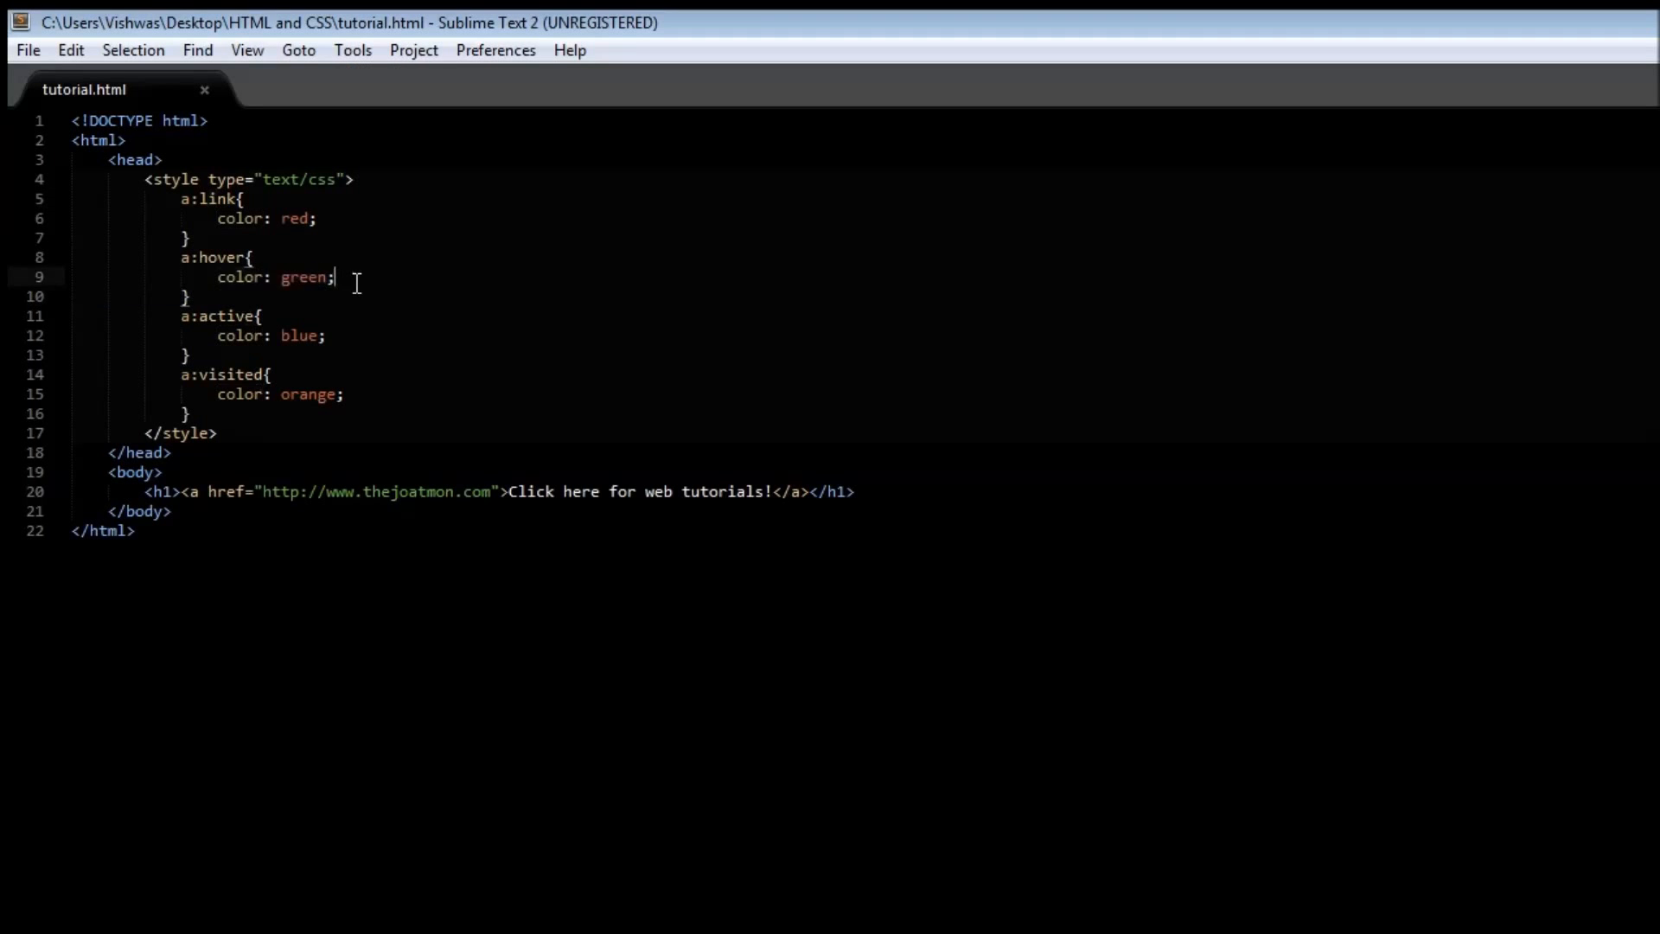
pyautogui.moveTo(223, 323)
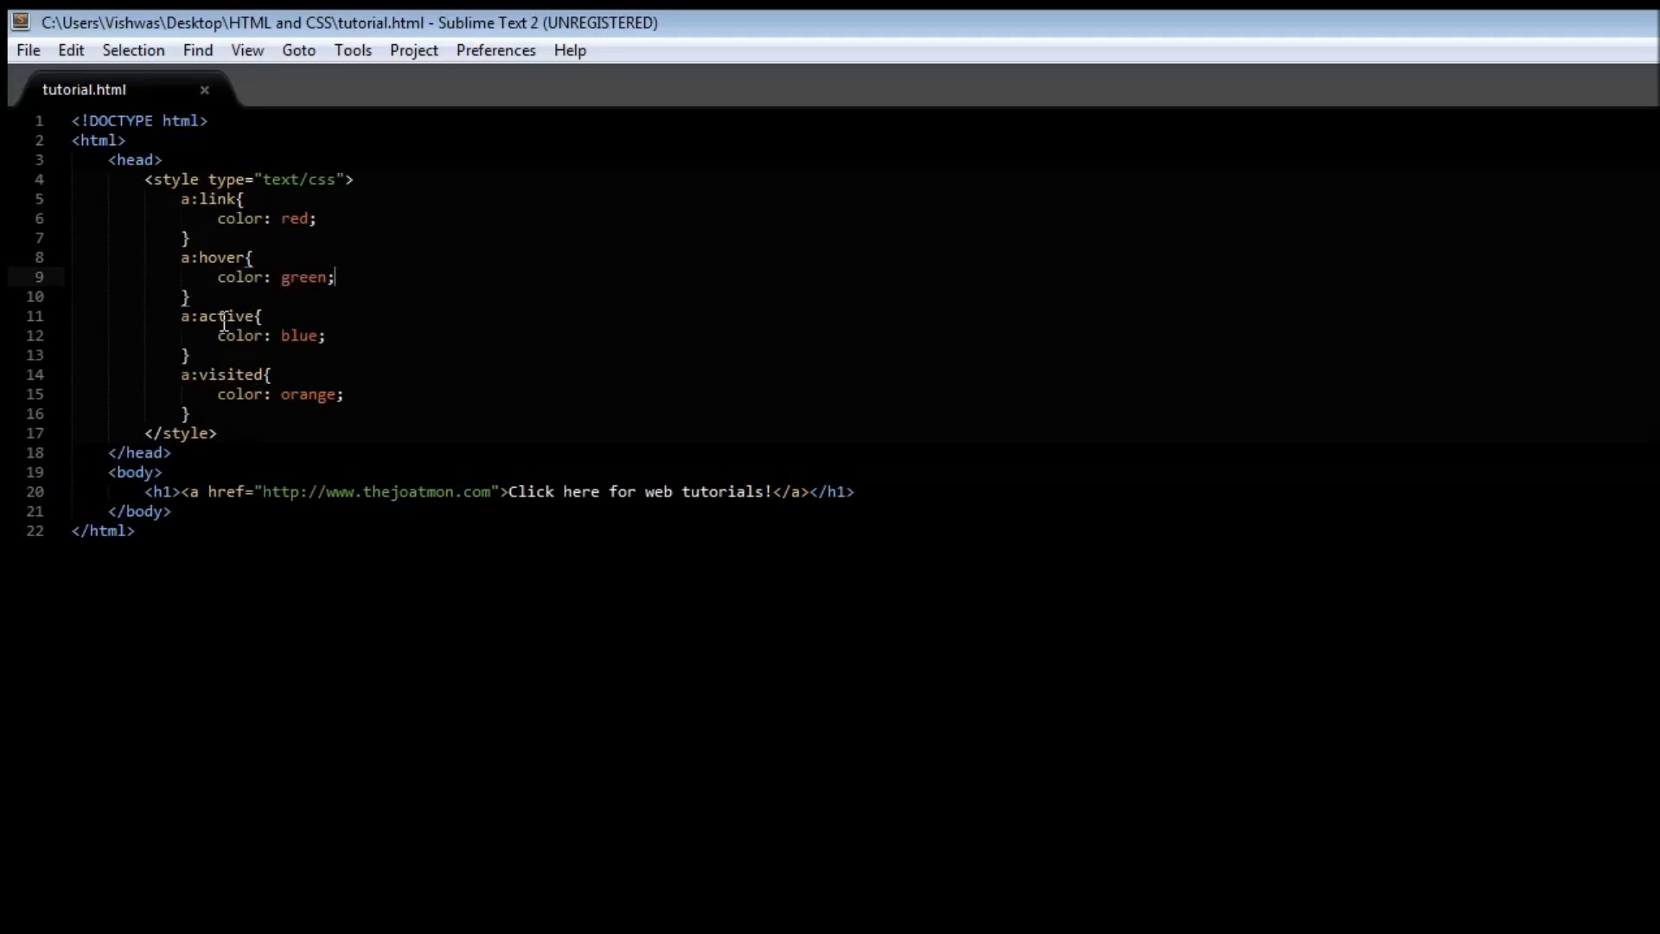
pyautogui.moveTo(223, 320)
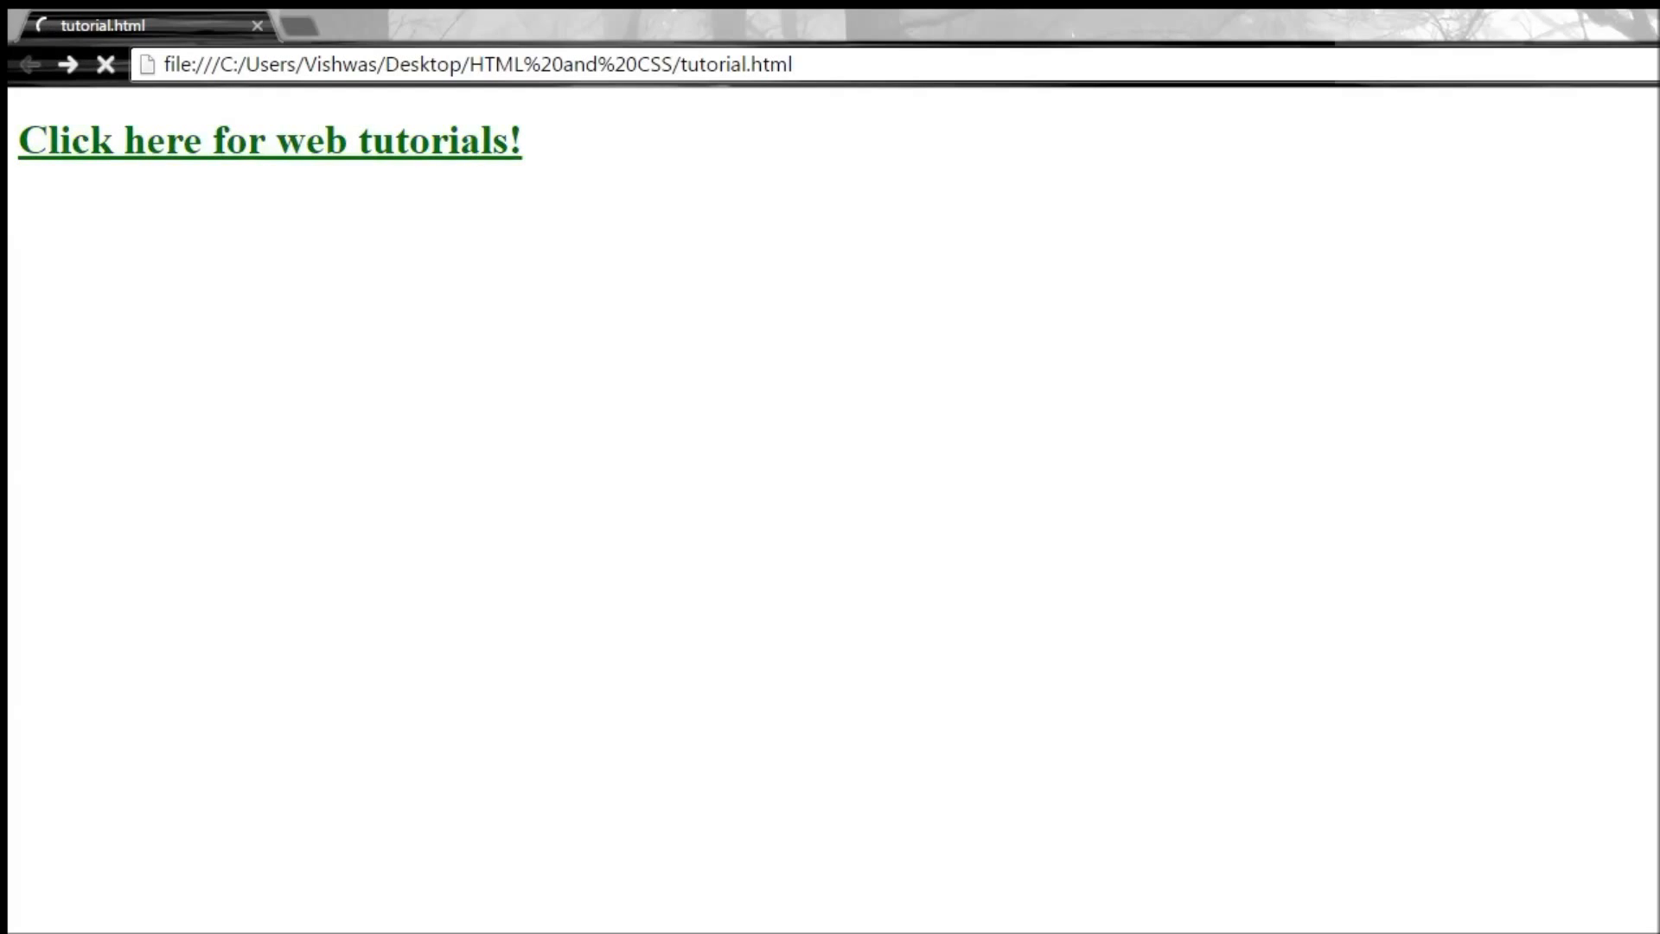
# Follow the heading link in Chrome to load thejoatmon.com.
pyautogui.click(270, 140)
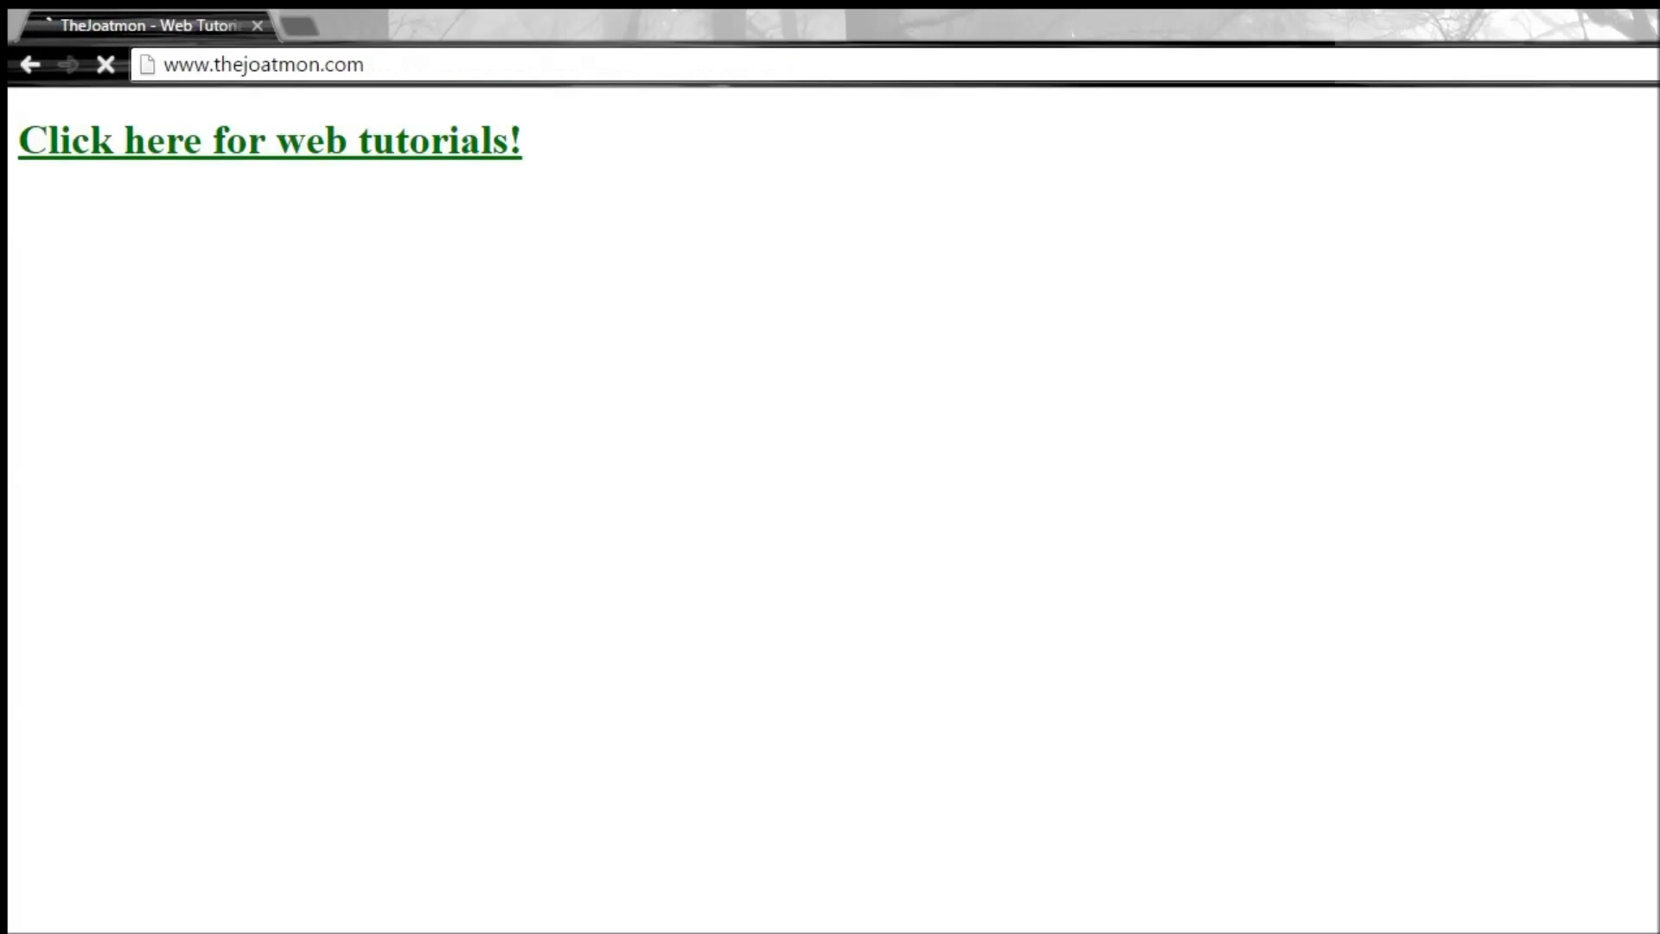
pyautogui.click(268, 140)
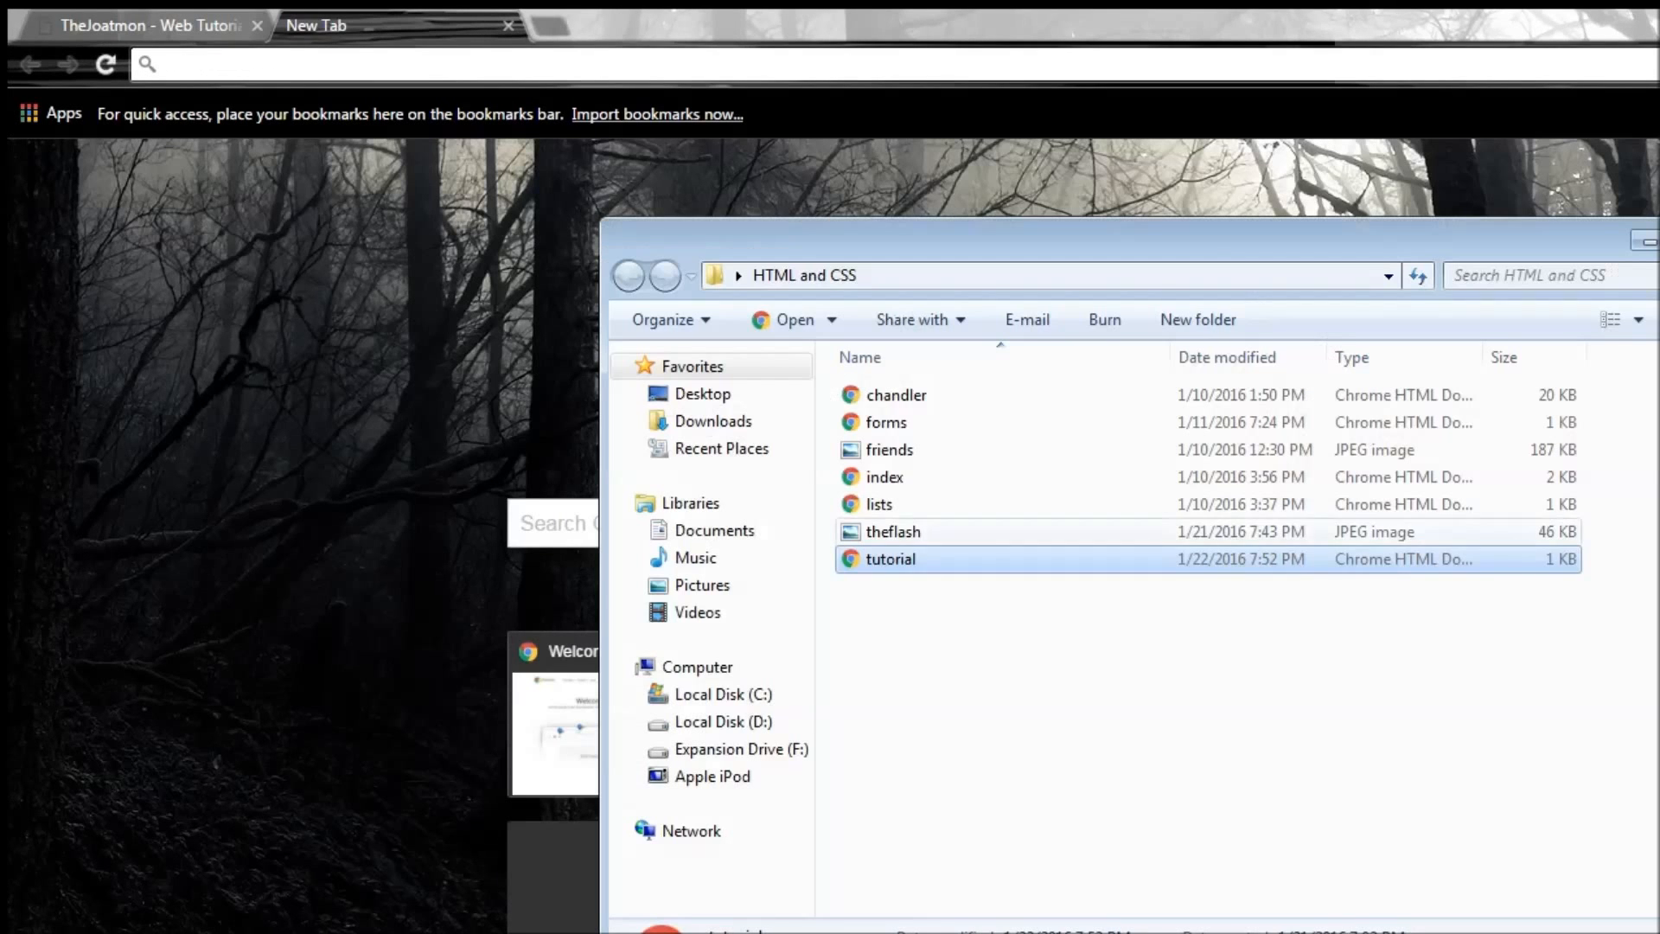
# Reopen tutorial from the HTML and CSS folder so the visited link shows orange.
pyautogui.doubleClick(891, 559)
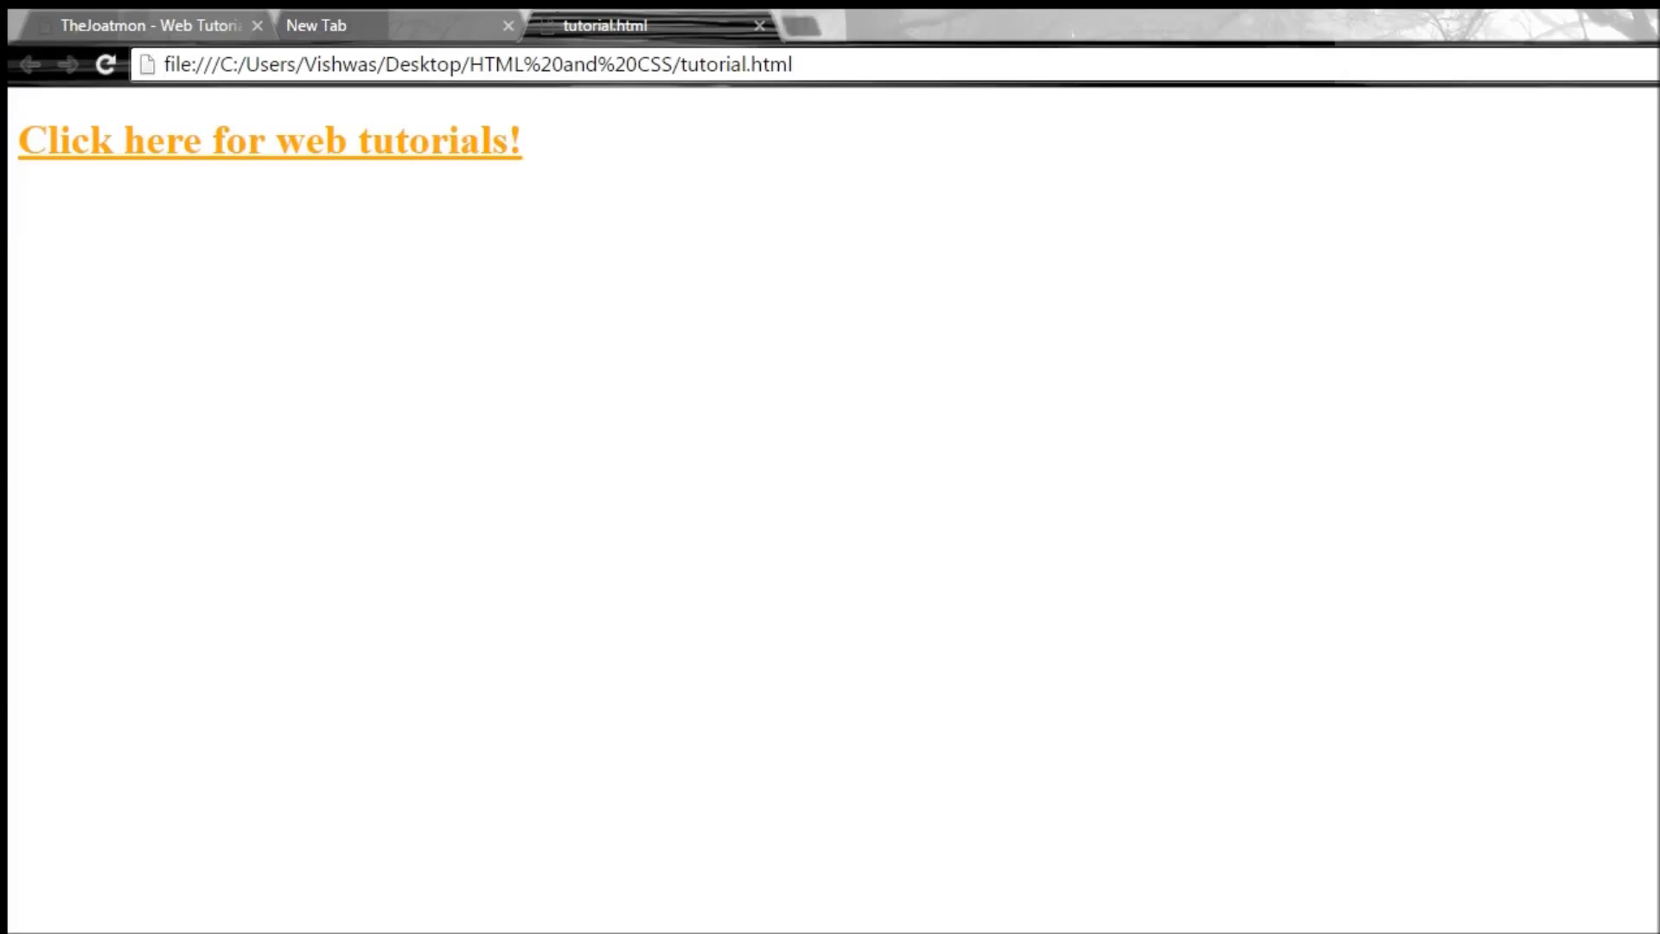